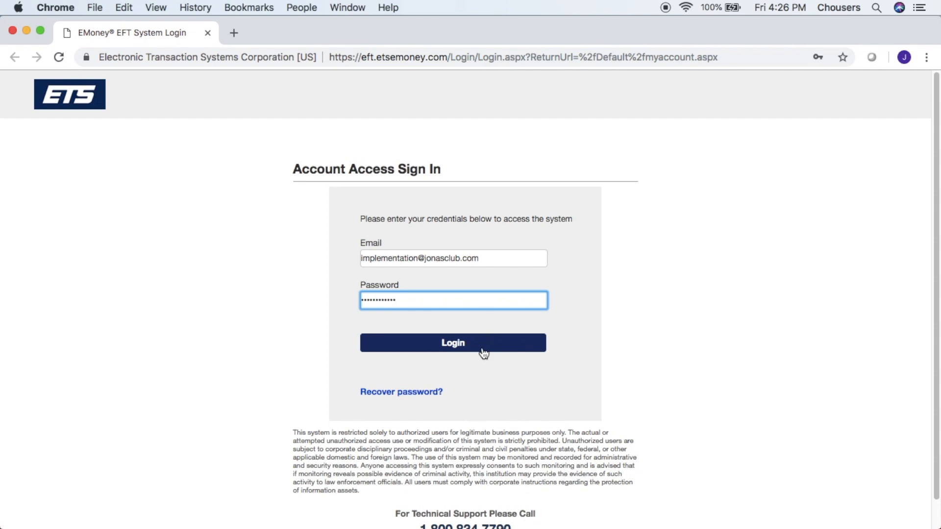
- Sign in with the entered credentials and enter the emailed six-digit security code
left_click(453, 343)
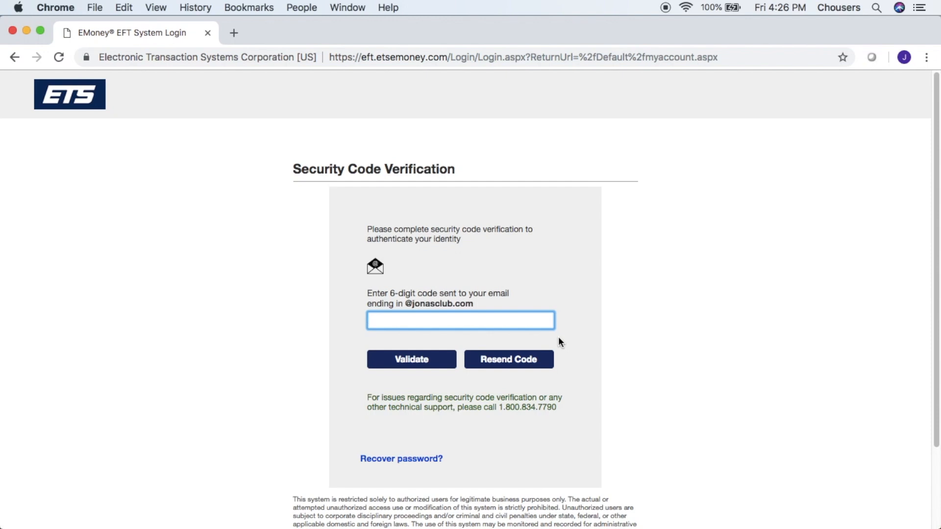
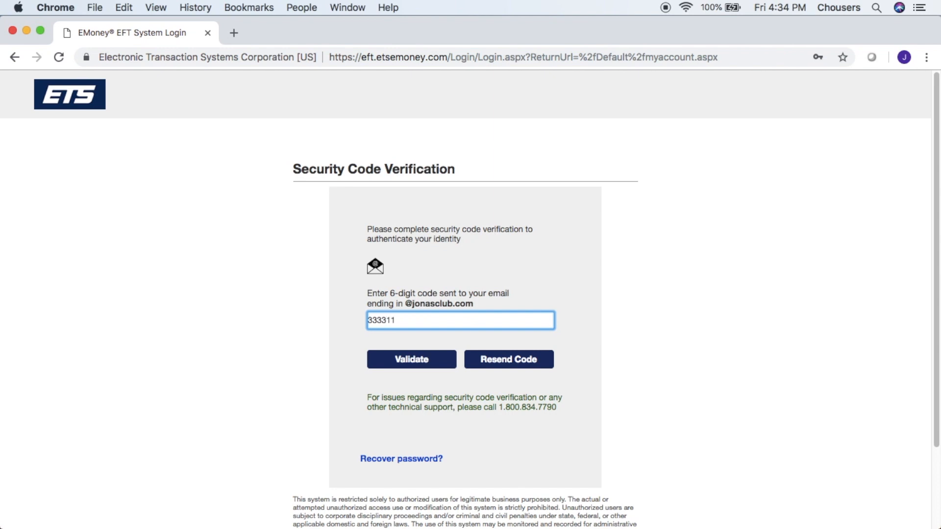
- Finish signing in and bring up the Custom Payments Report form for 10/26/2018
left_click(410, 358)
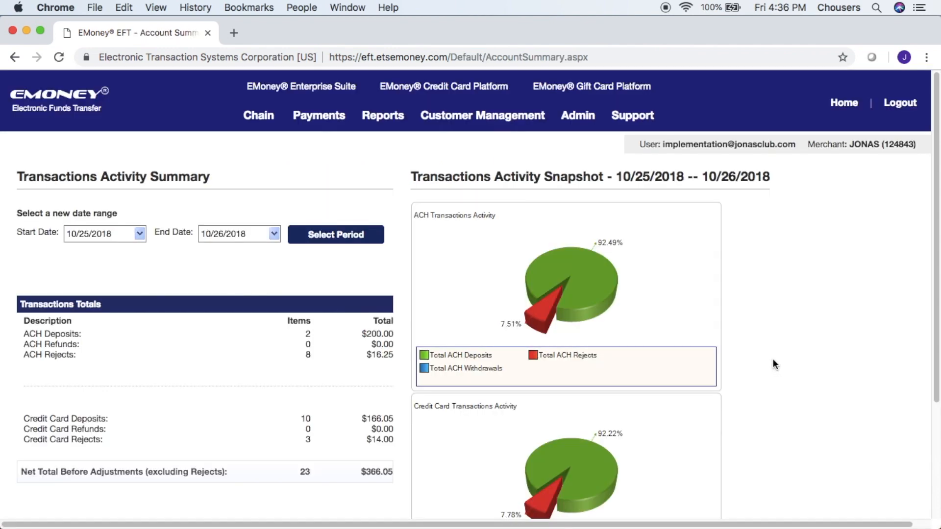
mouse_move(770, 357)
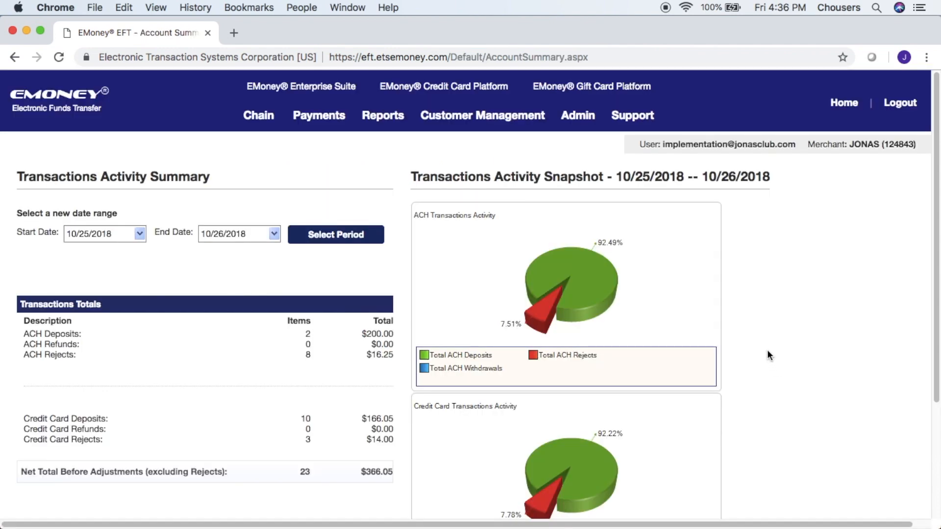
left_click(382, 115)
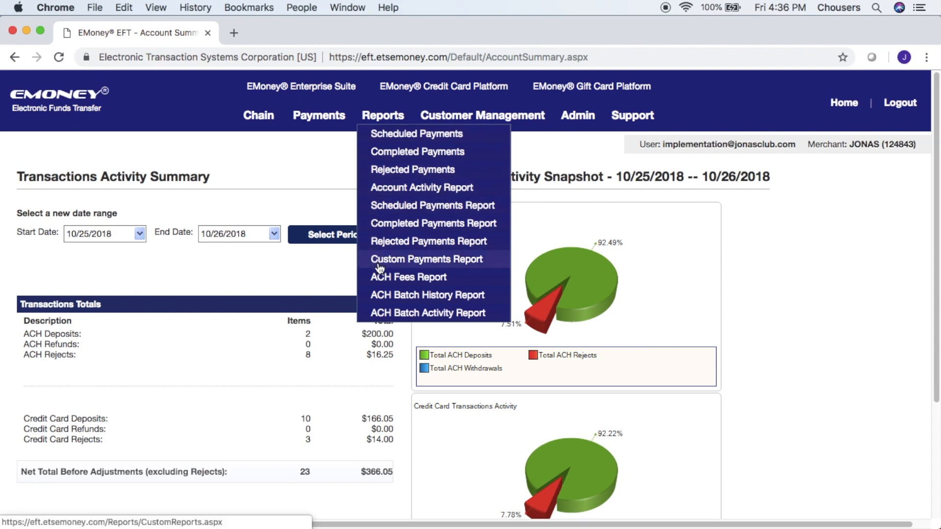
left_click(426, 258)
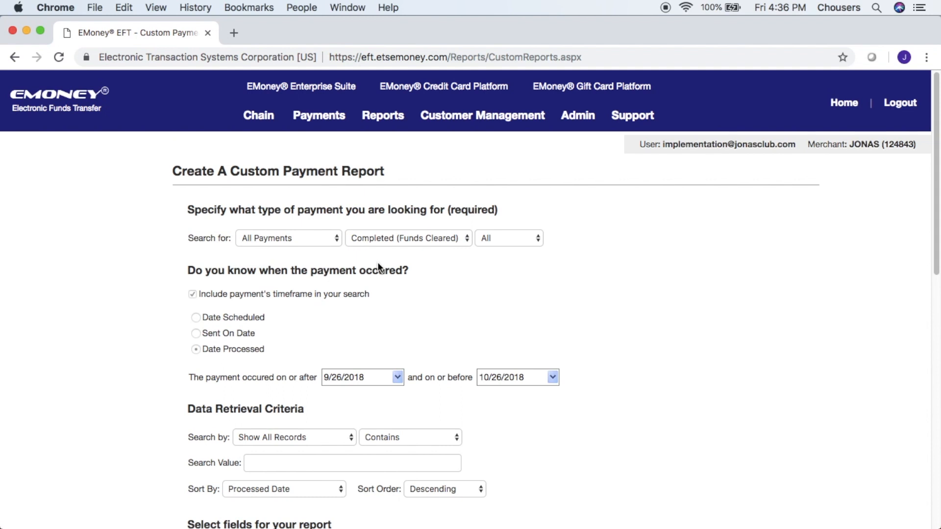
mouse_move(298, 405)
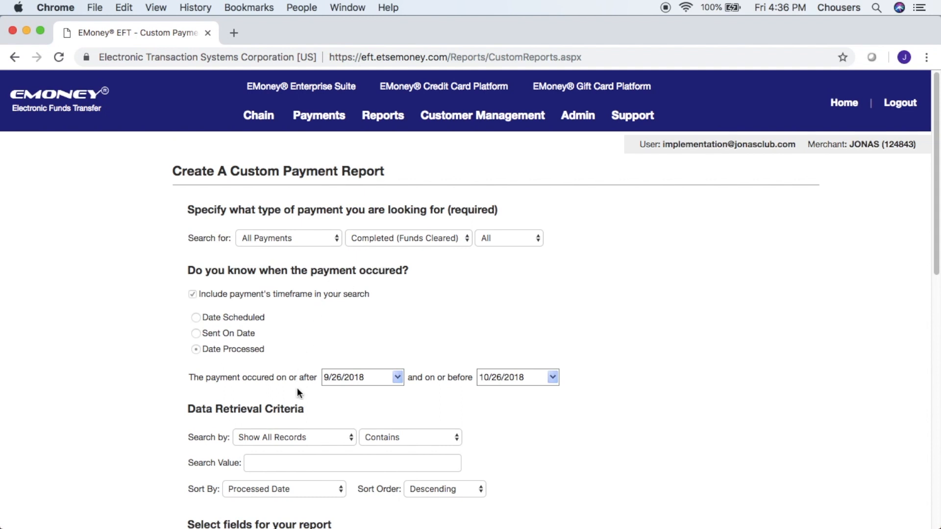
mouse_move(431, 416)
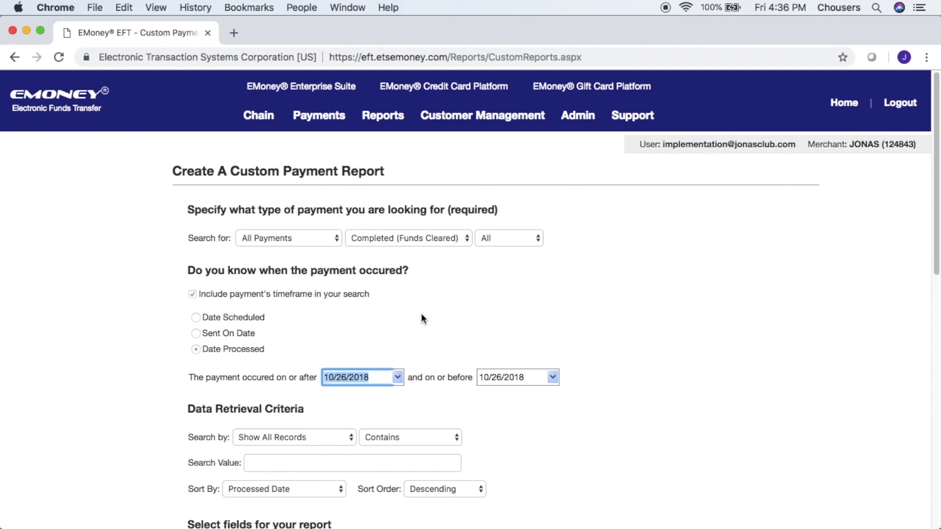
mouse_move(496, 413)
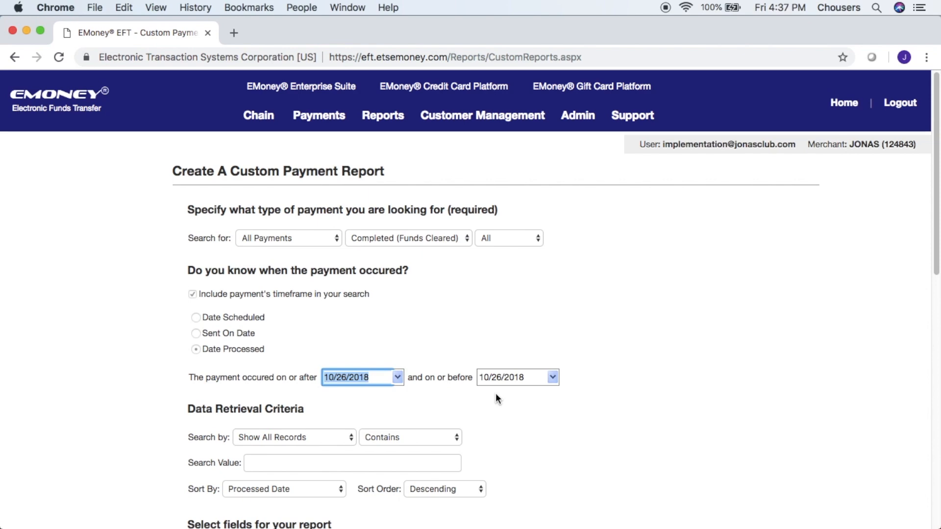
scroll("down", 3)
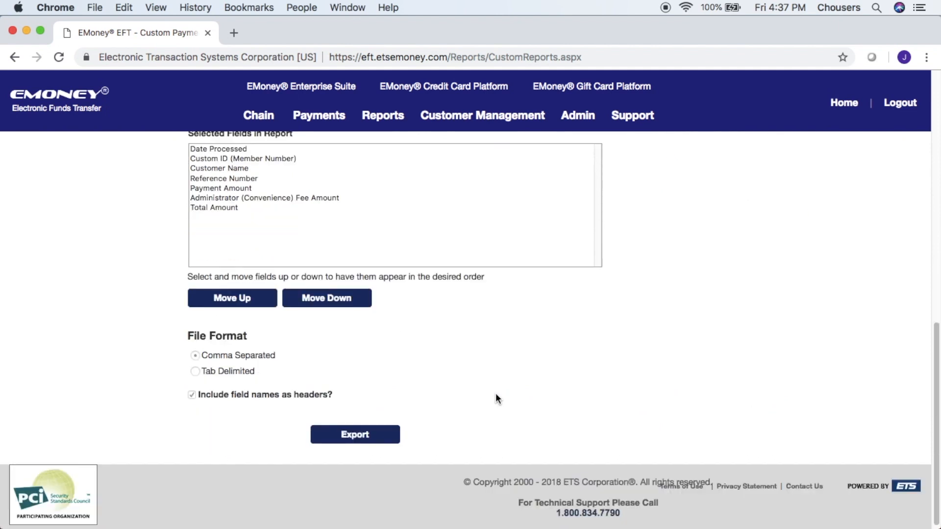
- Export the payment report and view payments_124843.txt in TextEdit
left_click(355, 435)
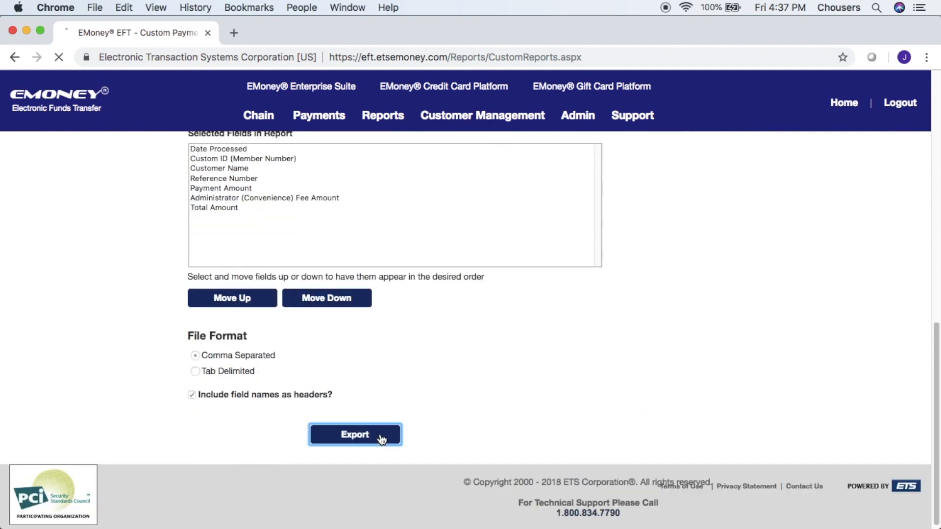
left_click(355, 435)
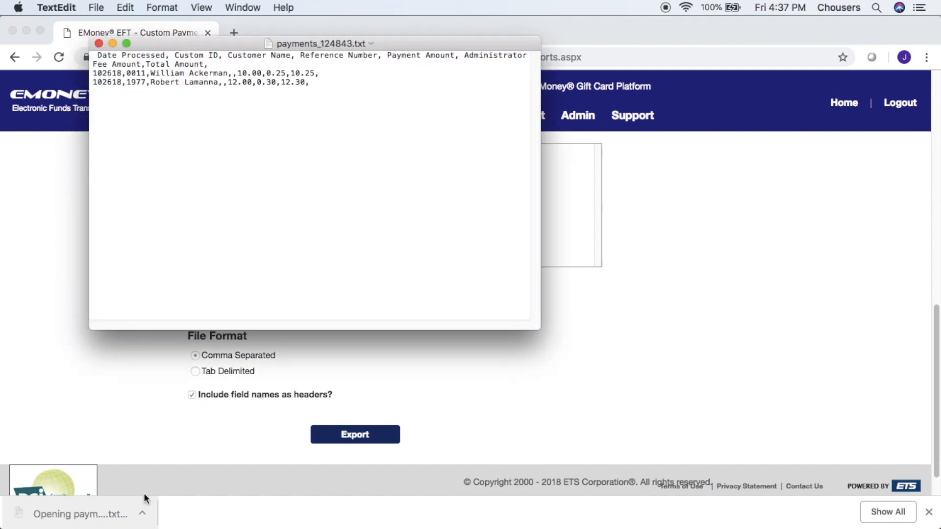
mouse_move(475, 377)
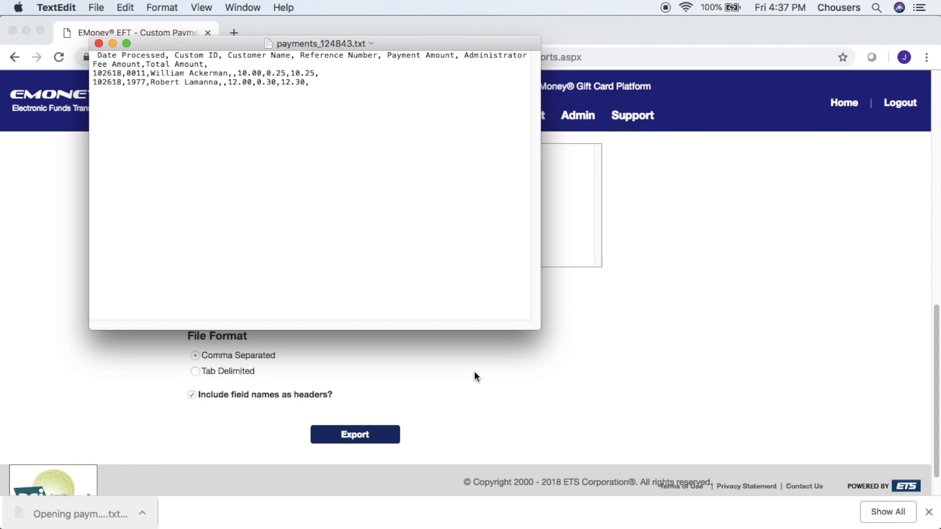
mouse_move(478, 384)
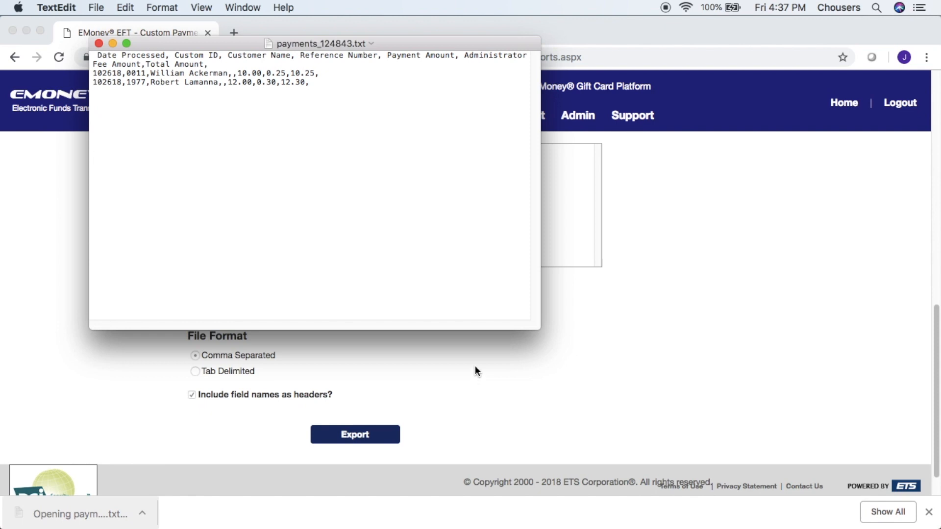
mouse_move(479, 379)
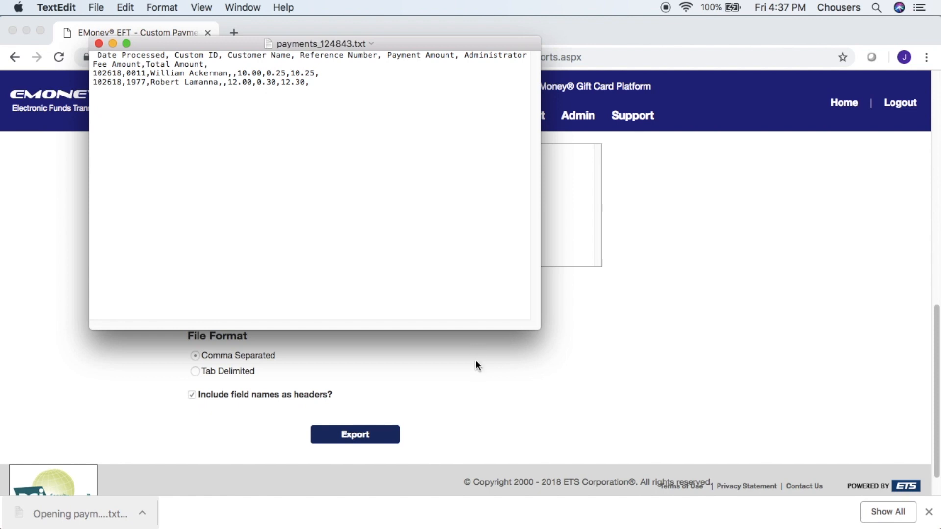
mouse_move(478, 352)
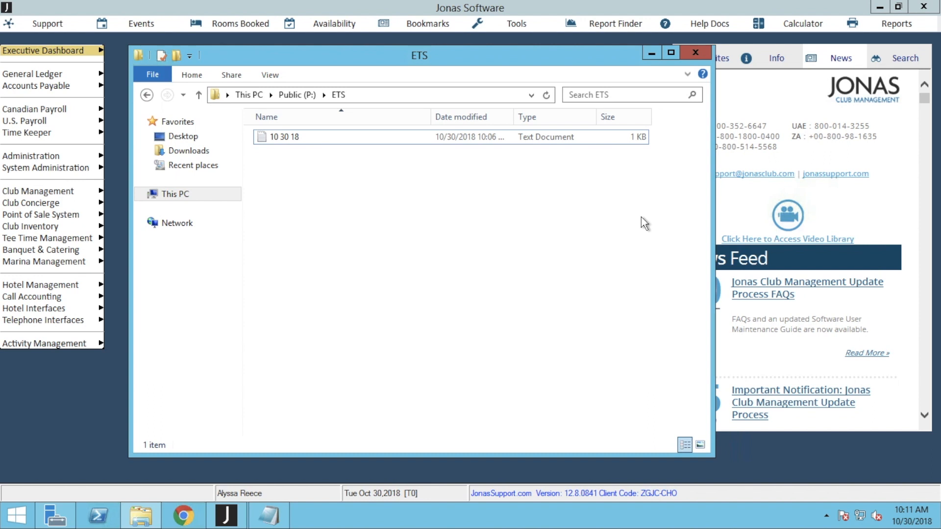
mouse_move(377, 100)
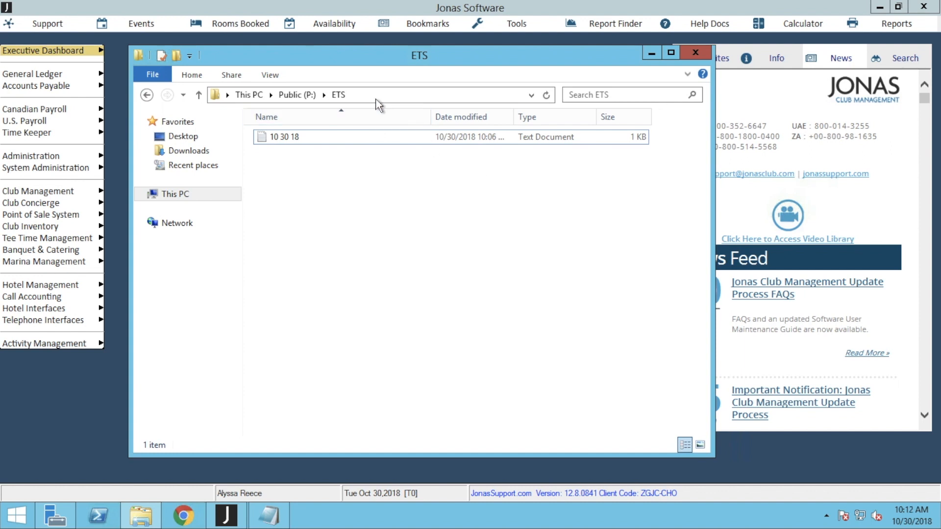
mouse_move(385, 223)
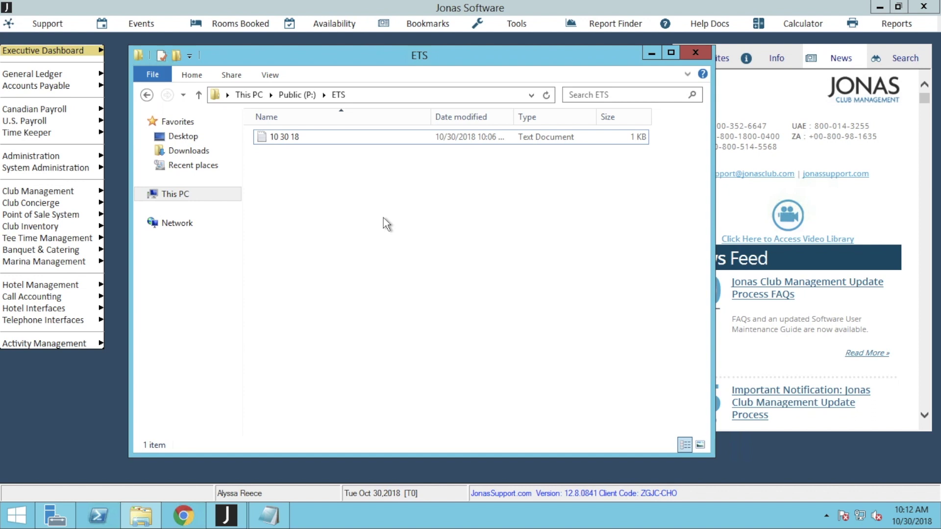
mouse_move(278, 157)
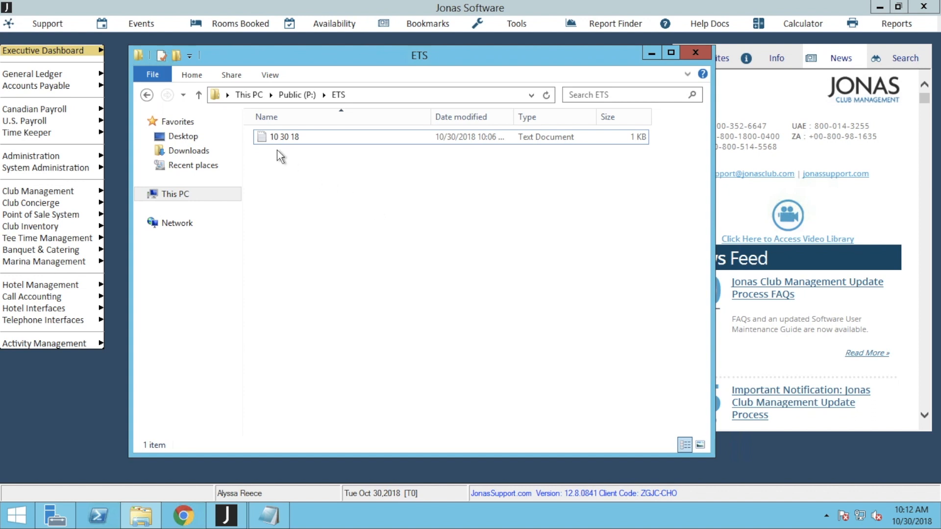
mouse_move(334, 220)
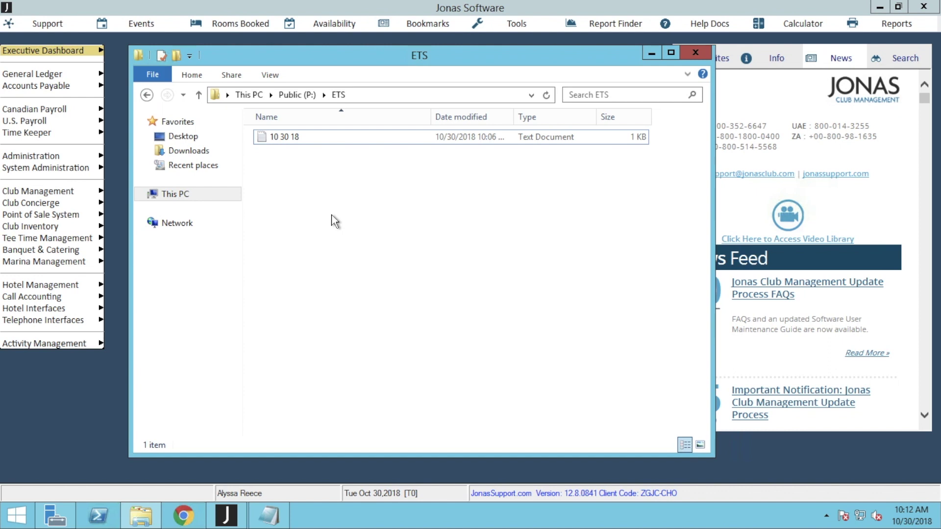
- Close the ETS folder window and reach Club Management's Processing cash receipts options
left_click(696, 52)
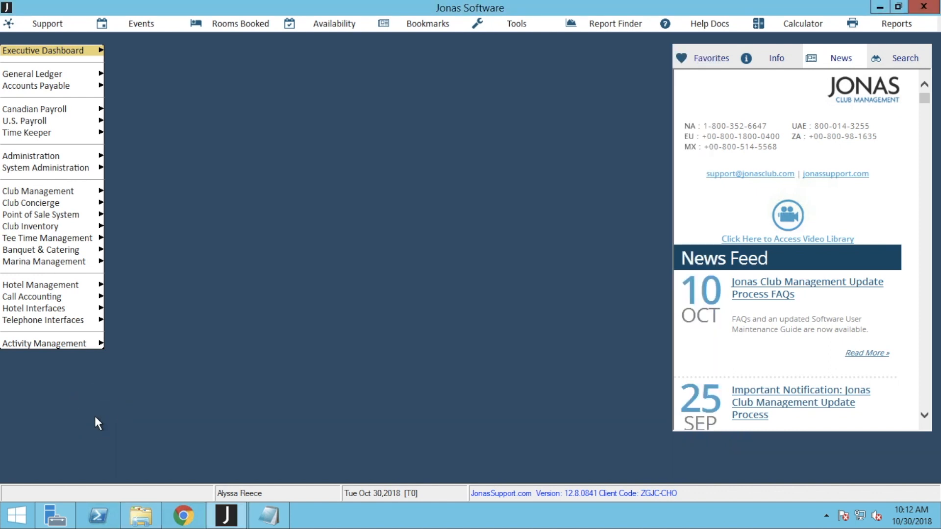
left_click(39, 192)
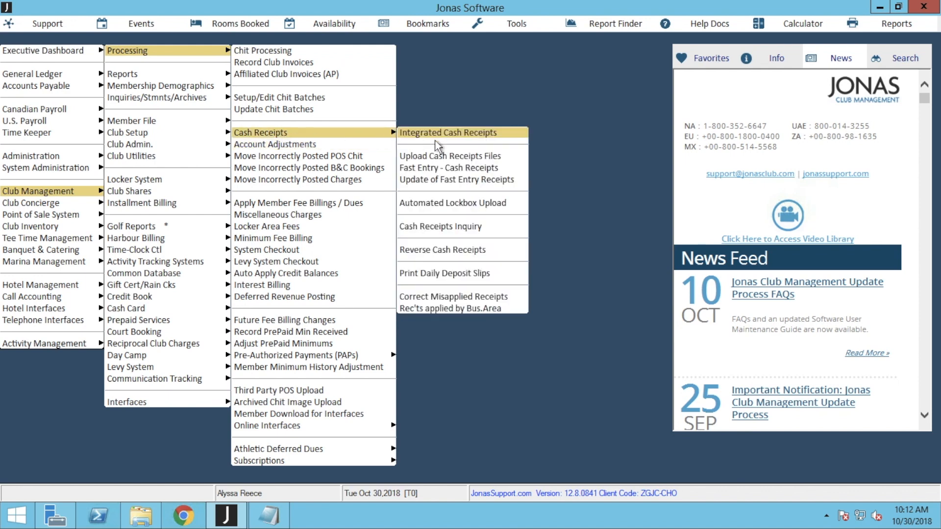
mouse_move(450, 162)
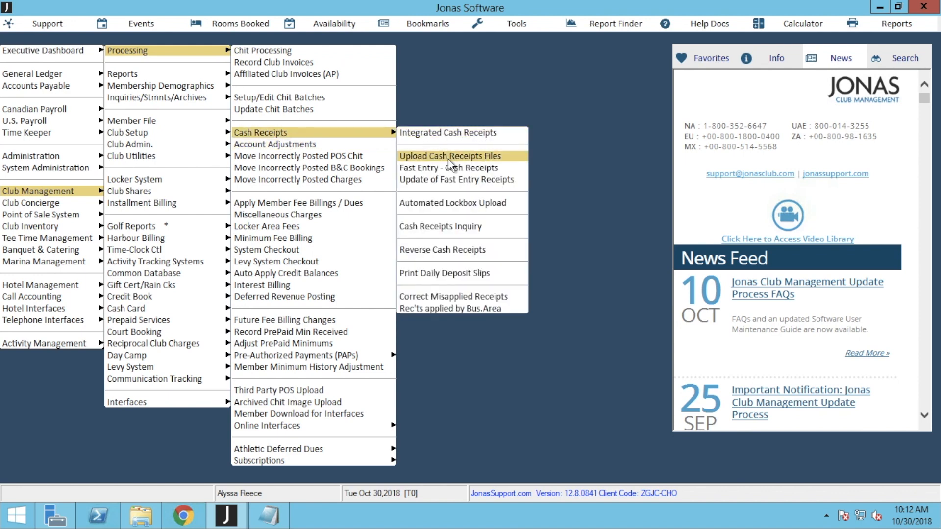
- Start an upload for batch 103018 in ETS Online Payment format and browse into the ETS folder
left_click(451, 156)
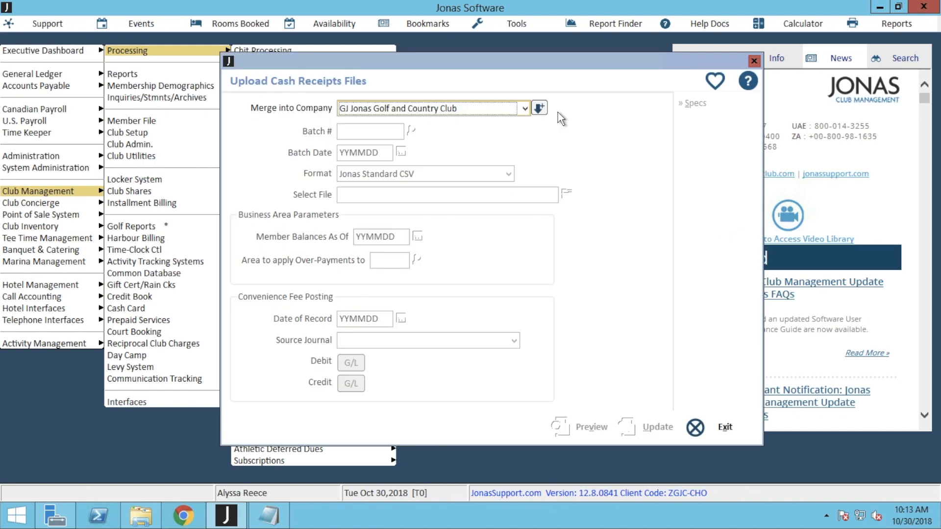
mouse_move(555, 110)
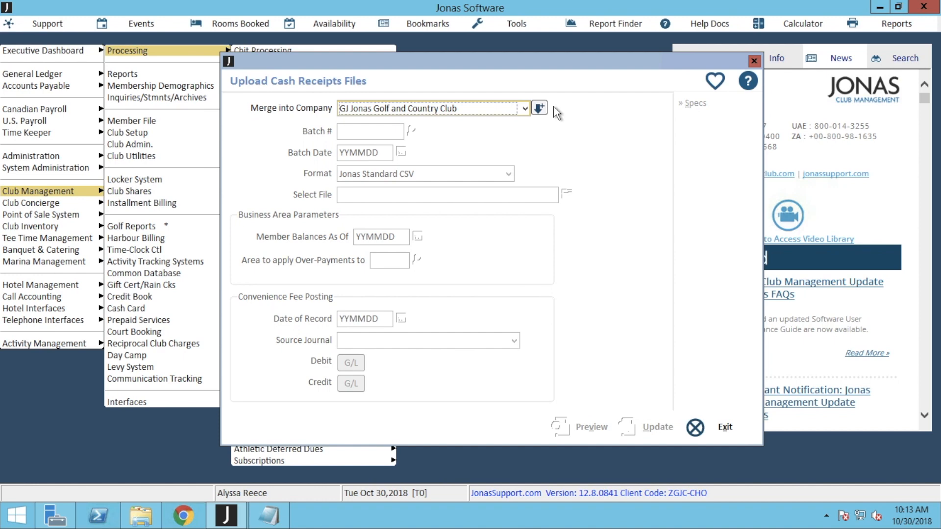
left_click(539, 108)
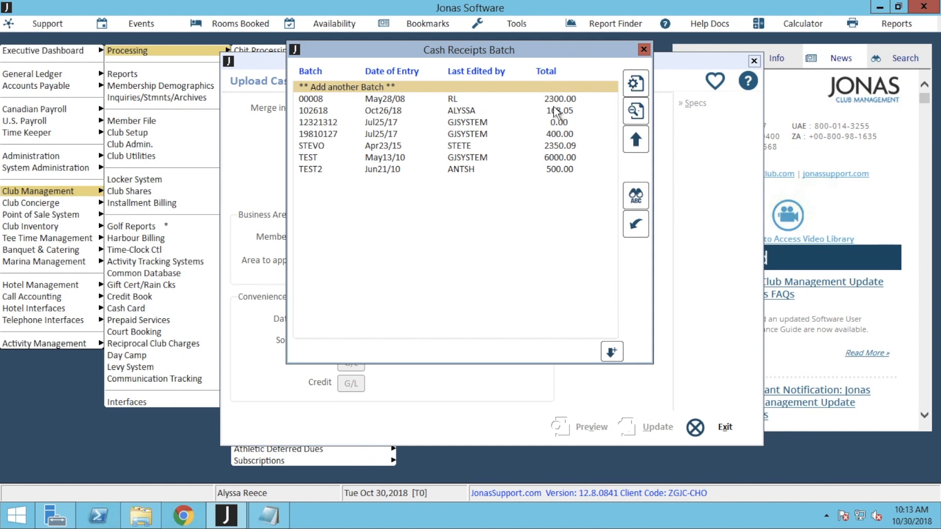
mouse_move(479, 114)
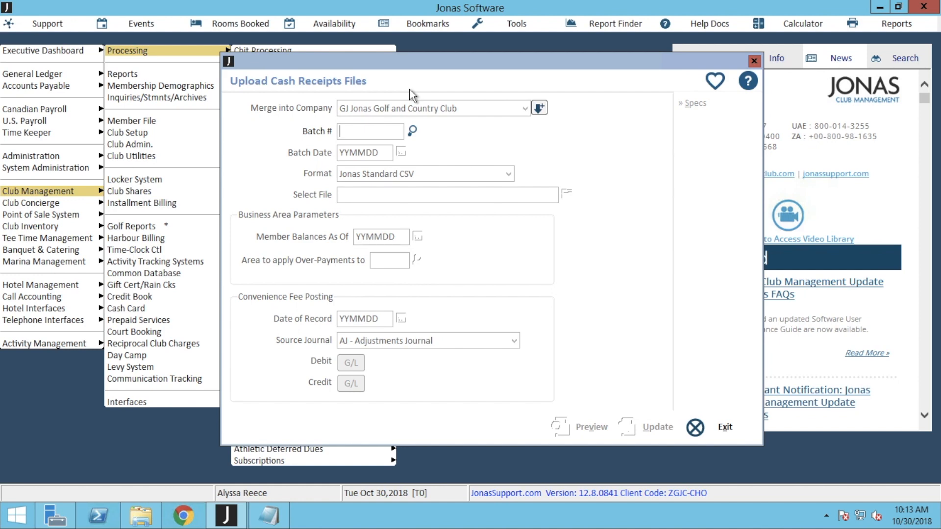
type("103018")
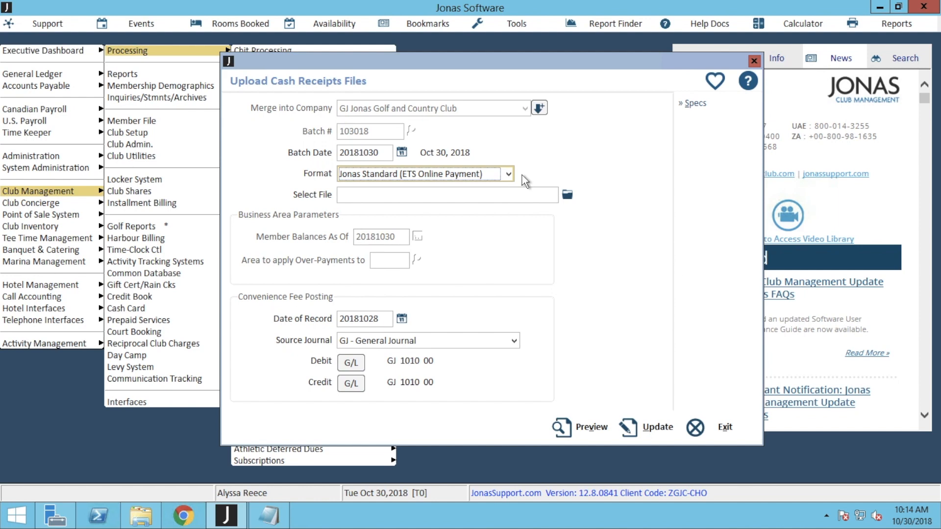
mouse_move(560, 166)
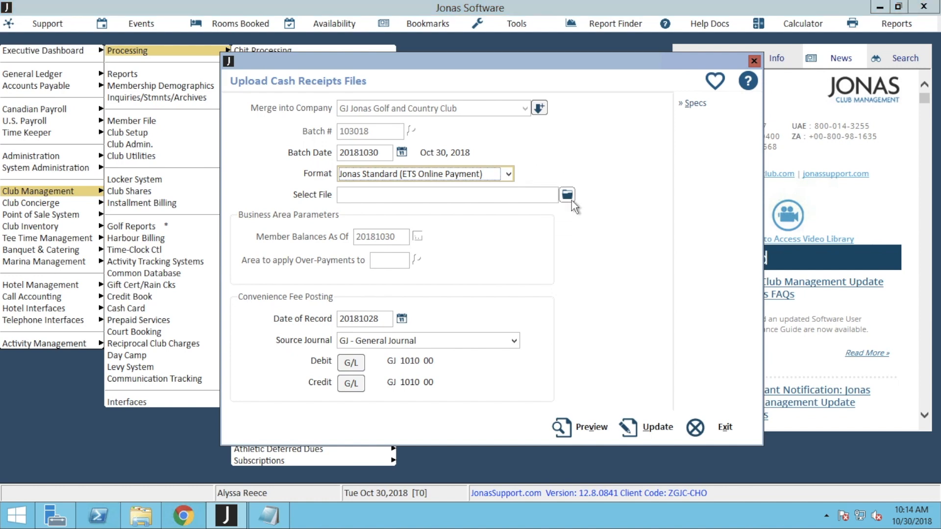
left_click(567, 194)
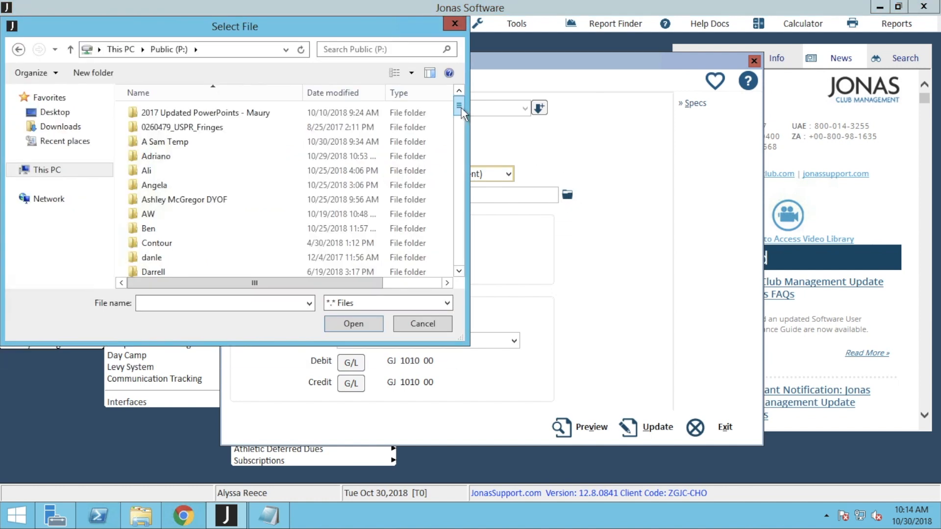
scroll("down", 3)
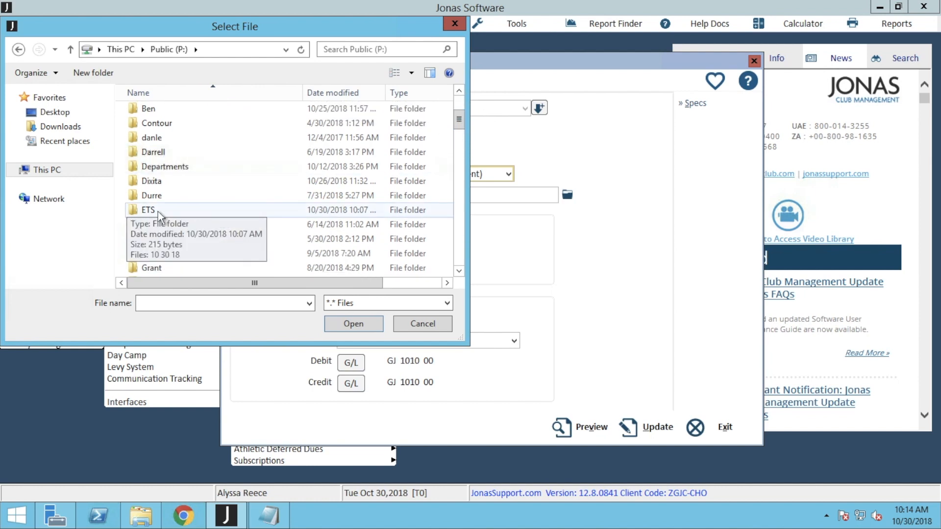
double_click(147, 210)
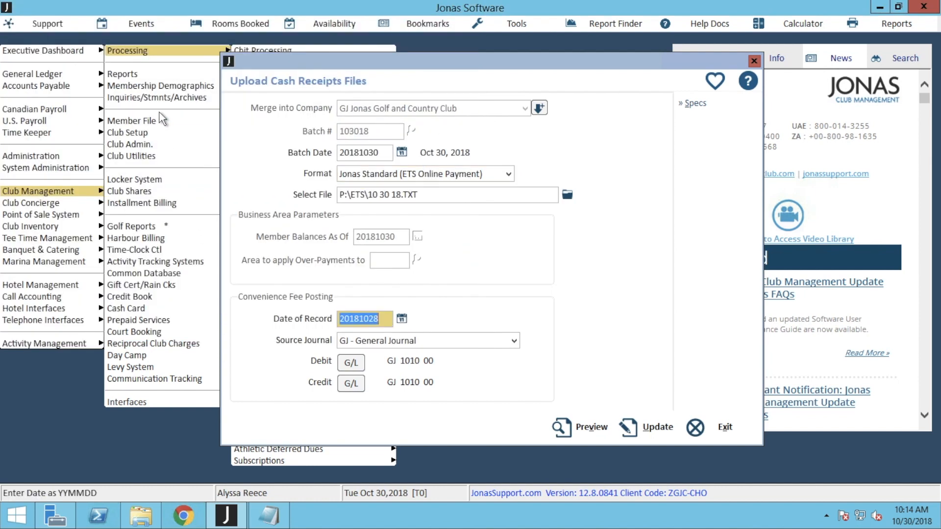
mouse_move(257, 178)
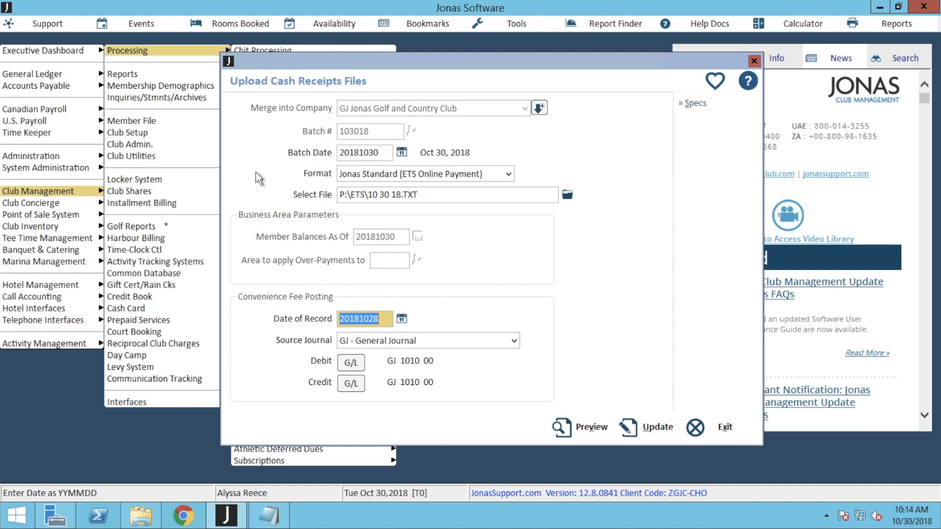
mouse_move(383, 296)
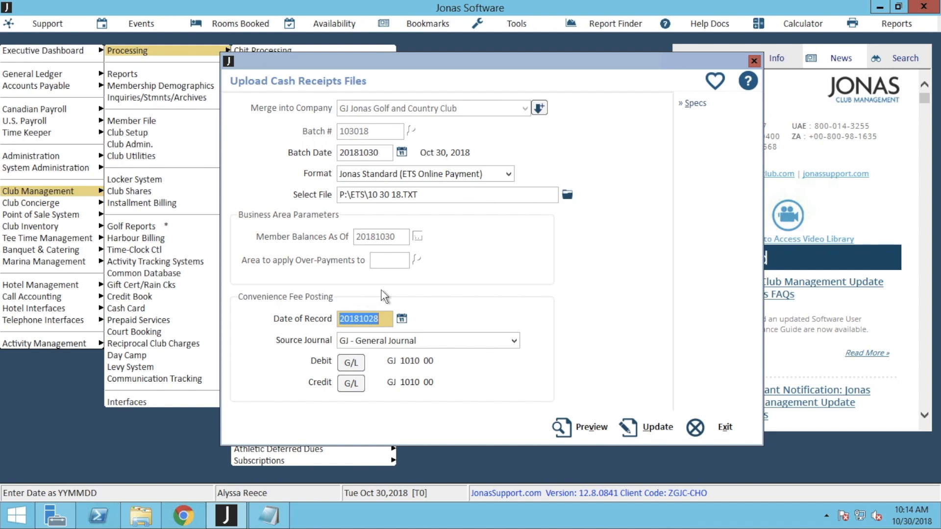
mouse_move(411, 248)
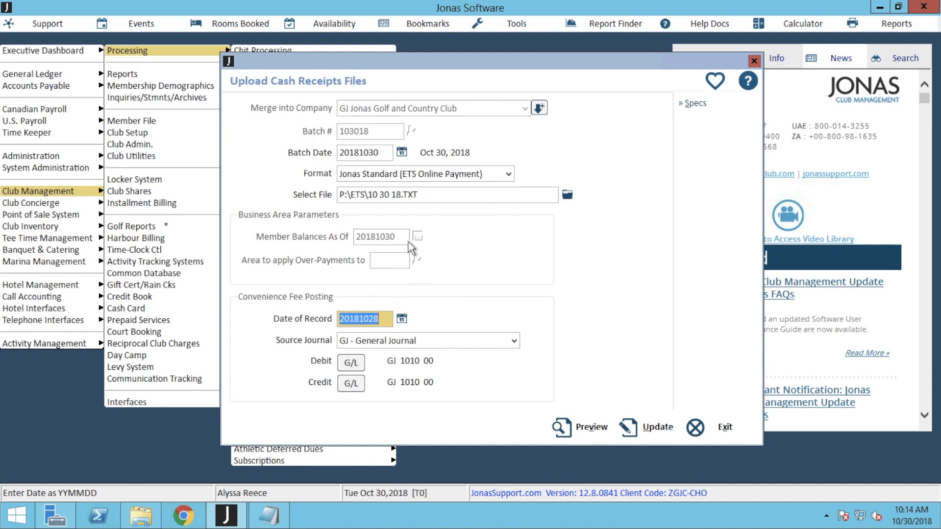
mouse_move(420, 254)
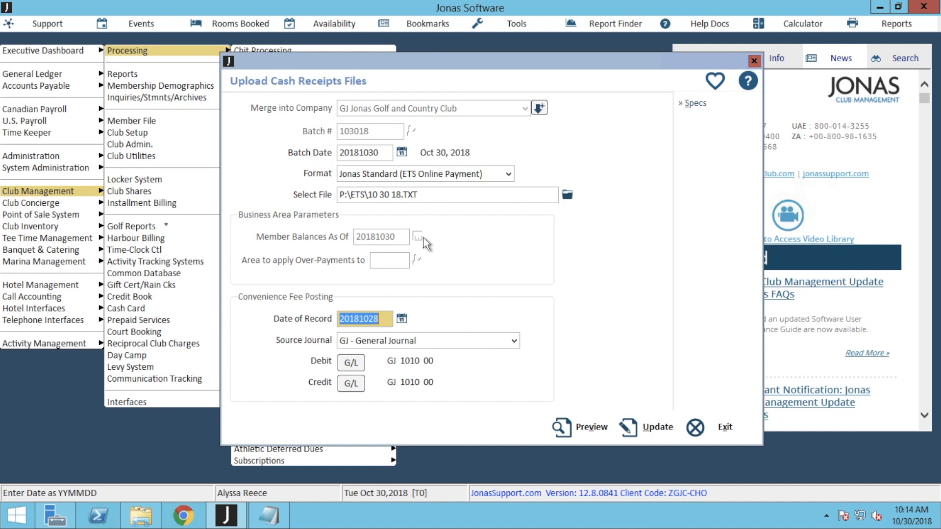
mouse_move(423, 275)
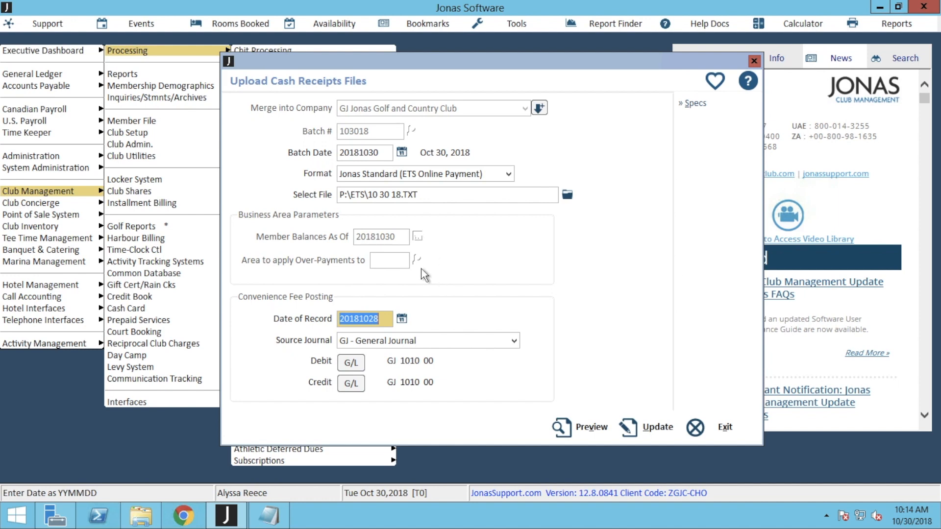
mouse_move(419, 267)
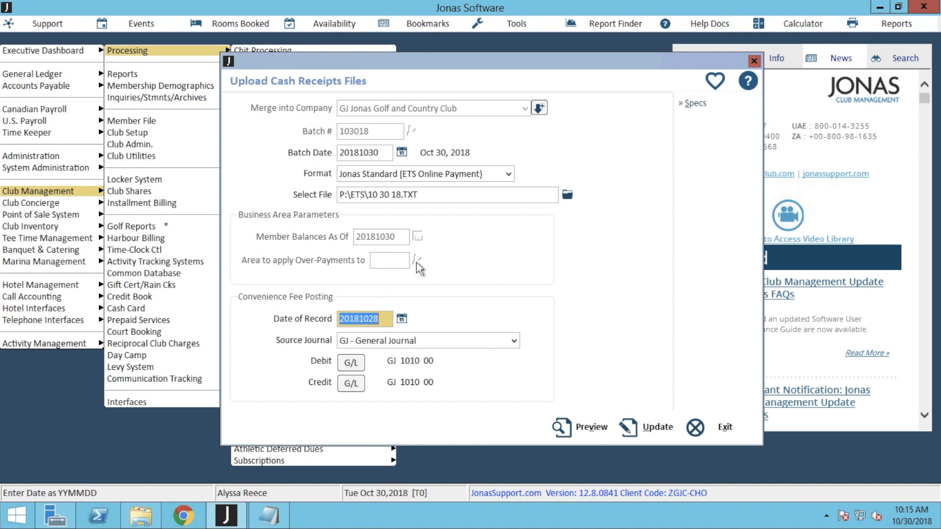
mouse_move(404, 276)
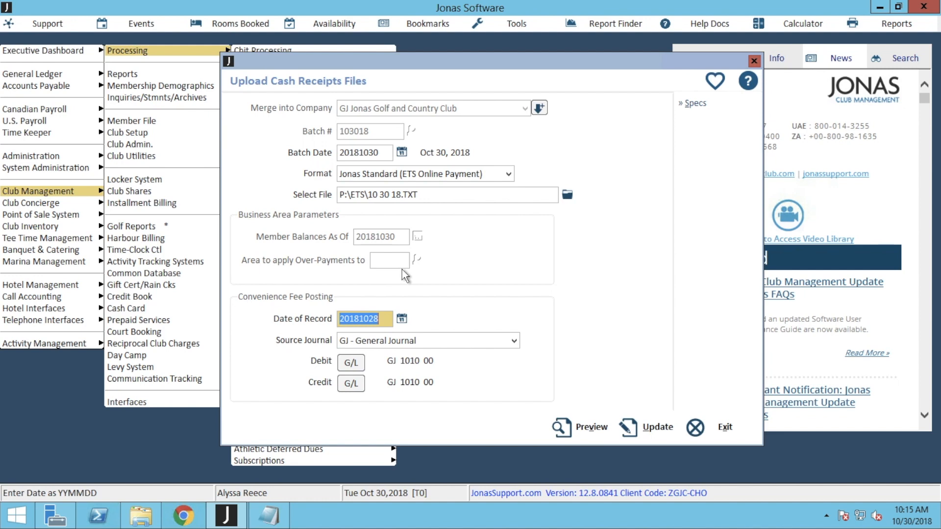
mouse_move(453, 315)
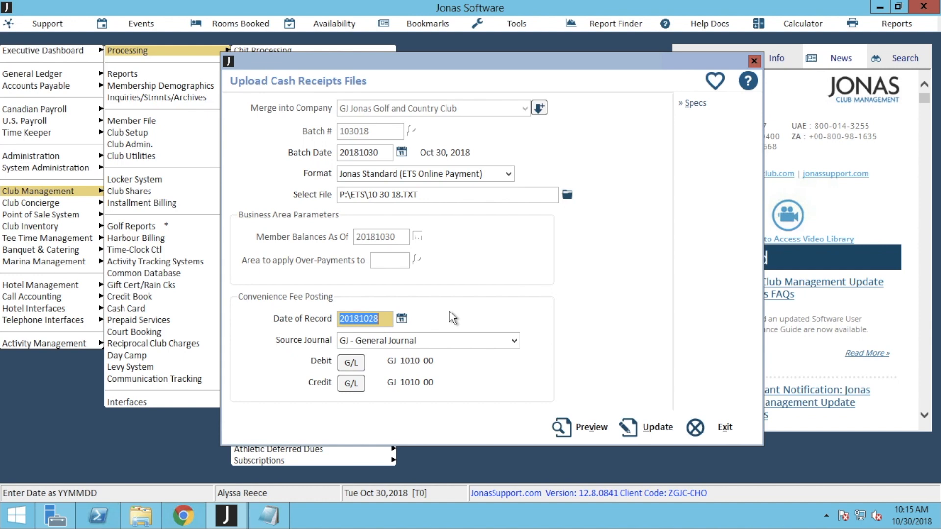
mouse_move(529, 345)
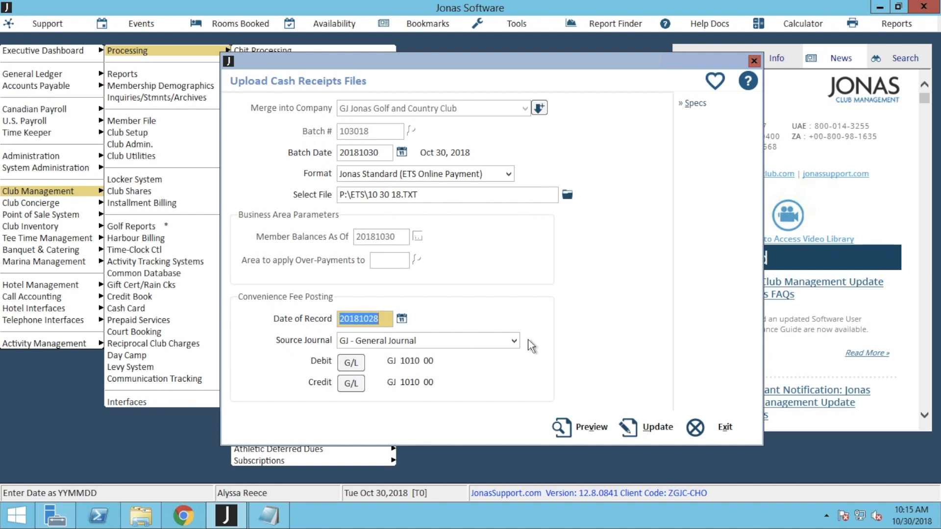
mouse_move(503, 376)
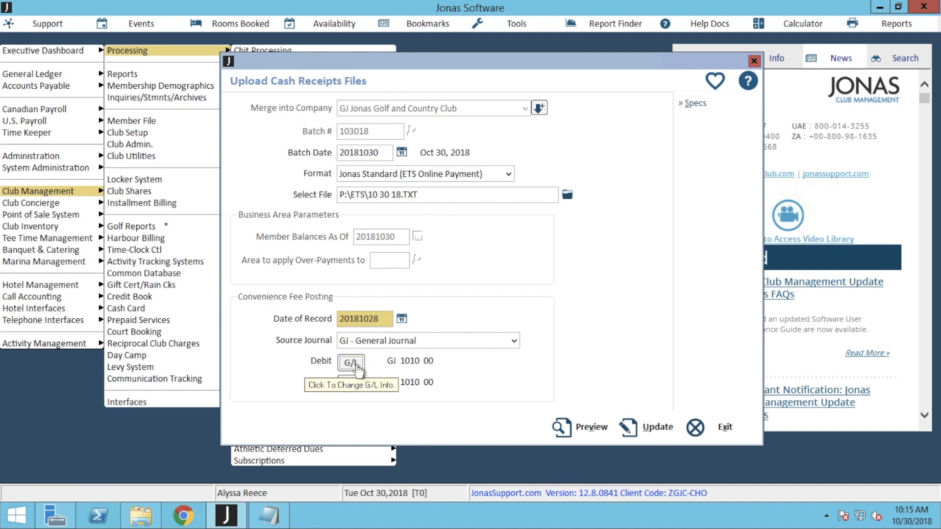
- Accept the convenience fee debit and credit accounts unchanged as GJ 1010 00
left_click(350, 361)
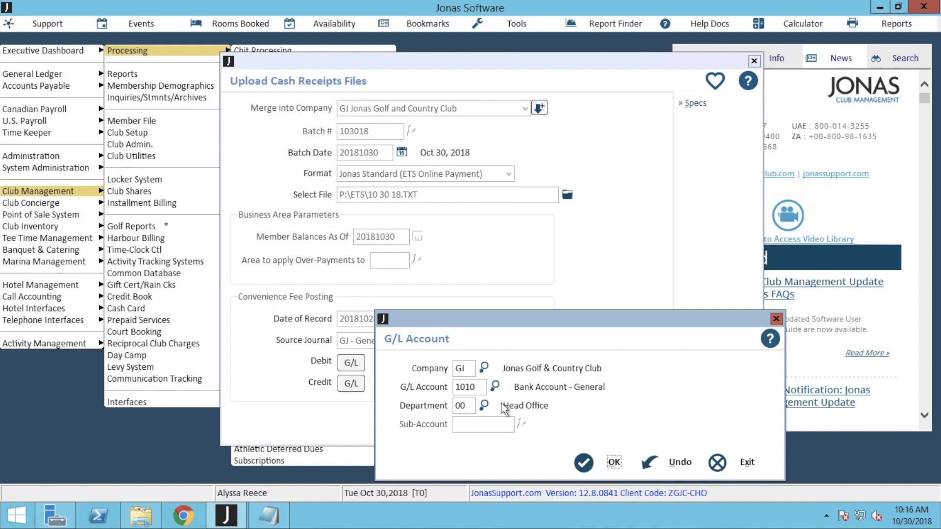
mouse_move(543, 427)
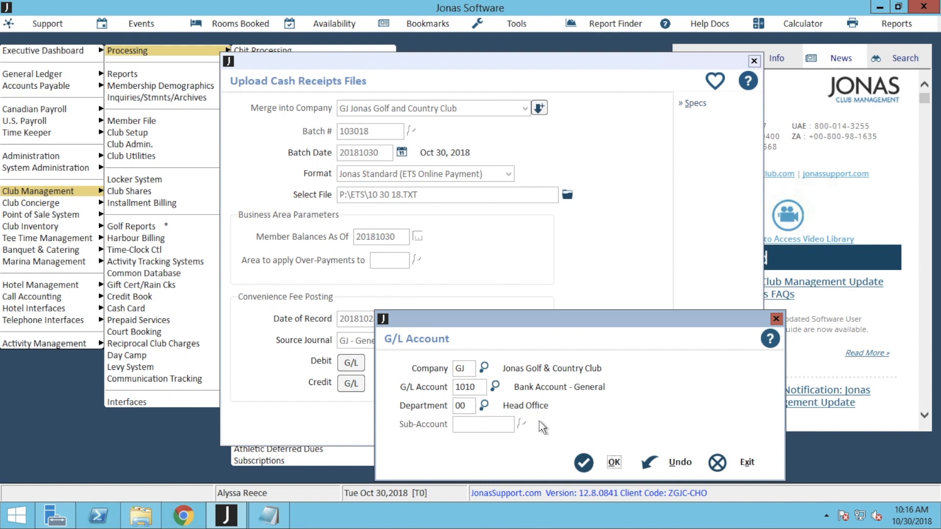
left_click(583, 462)
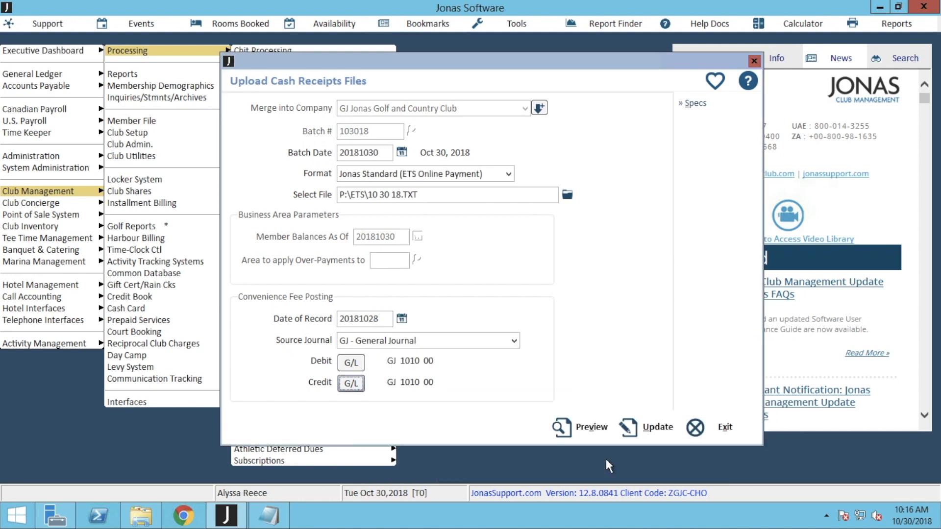
mouse_move(448, 468)
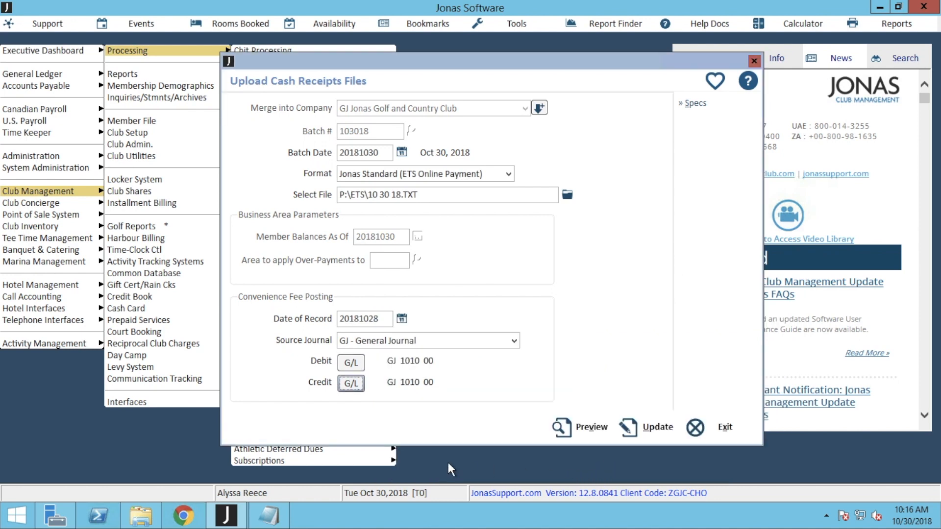
left_click(350, 382)
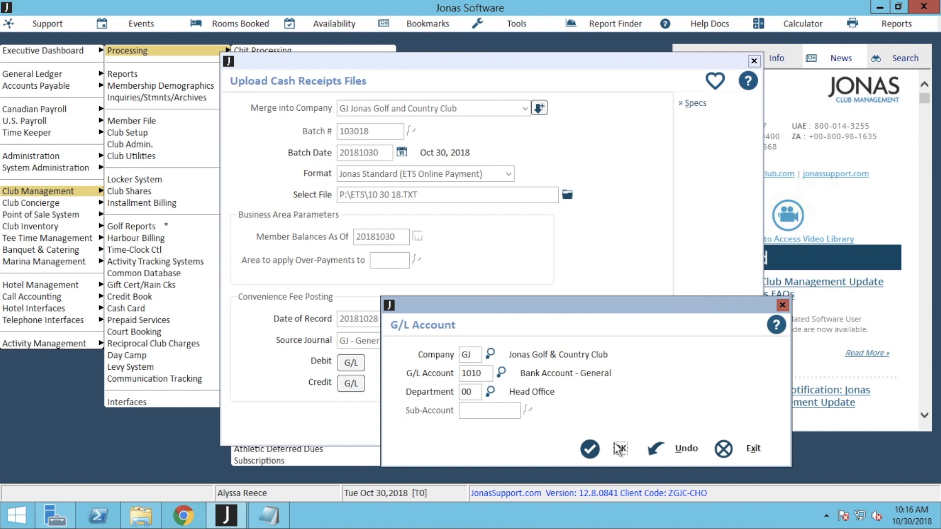
left_click(620, 449)
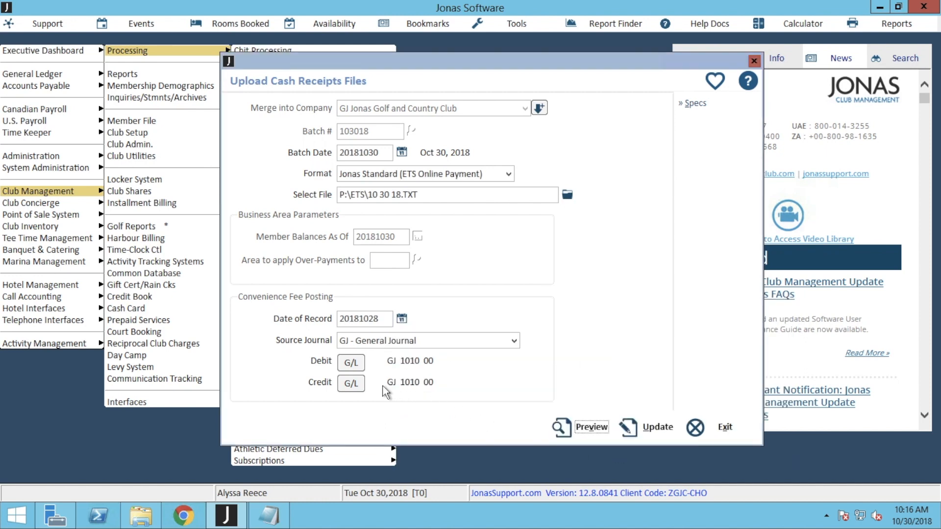
mouse_move(387, 372)
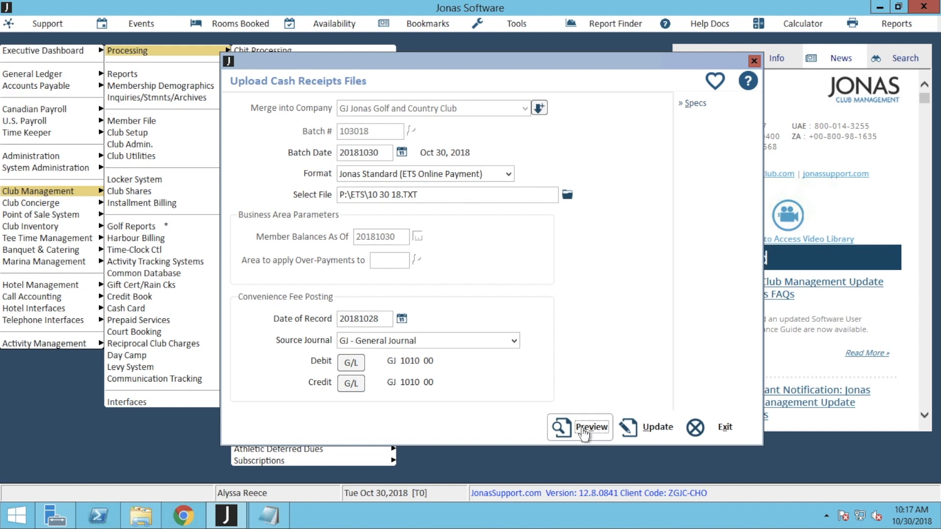
- Preview the batch 103018 upload report on screen showing payments of 10.00 and 12.00
left_click(593, 427)
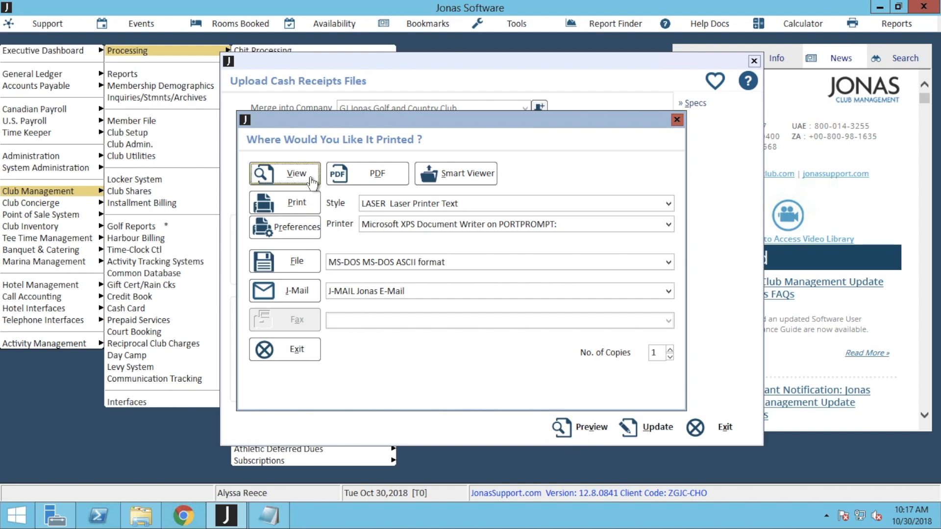
left_click(284, 173)
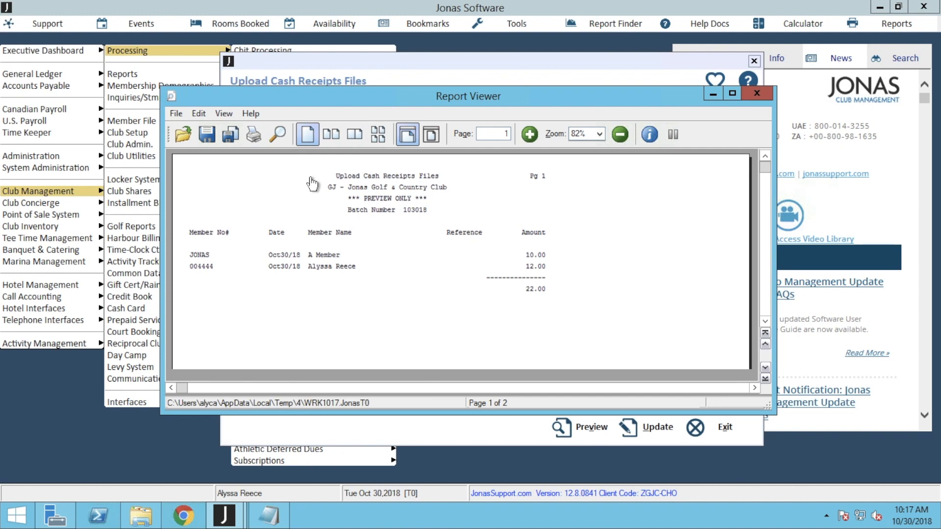
mouse_move(213, 256)
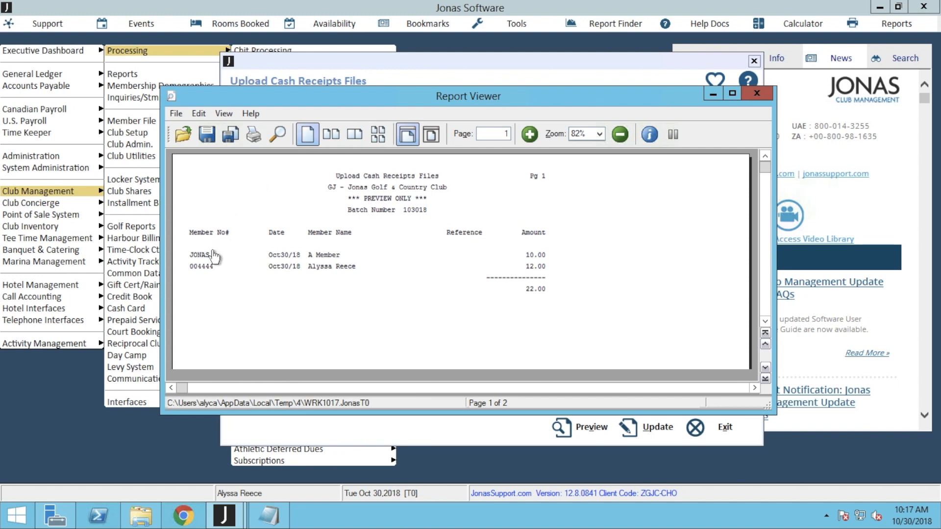
mouse_move(589, 310)
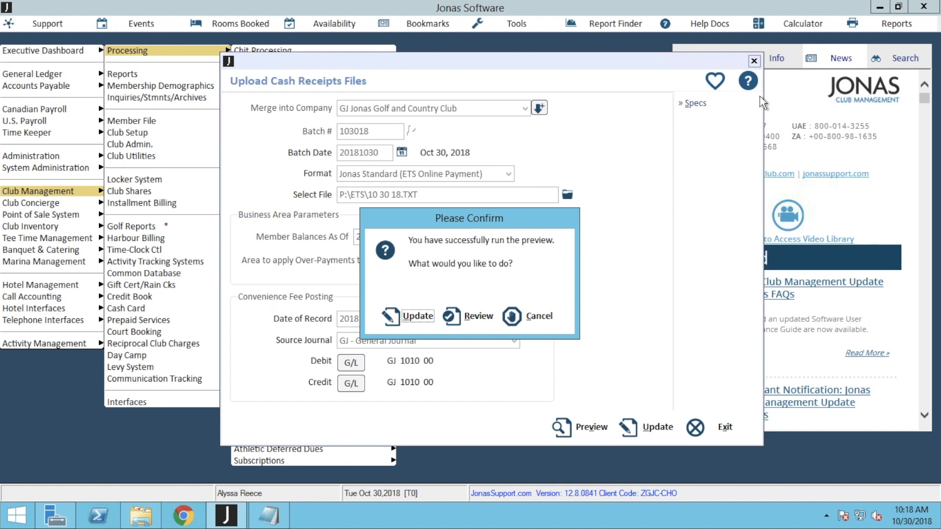
mouse_move(606, 207)
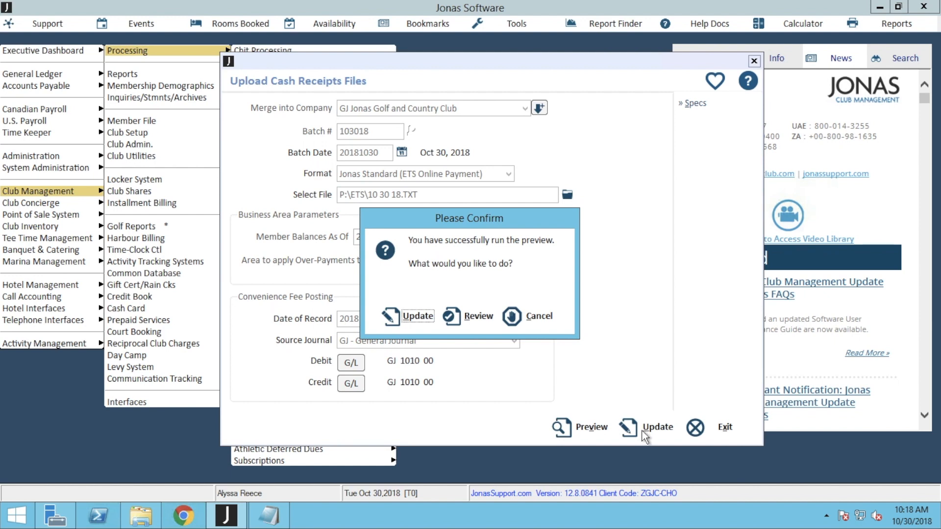
- Confirm Update to post the previewed batch to member accounts
left_click(418, 316)
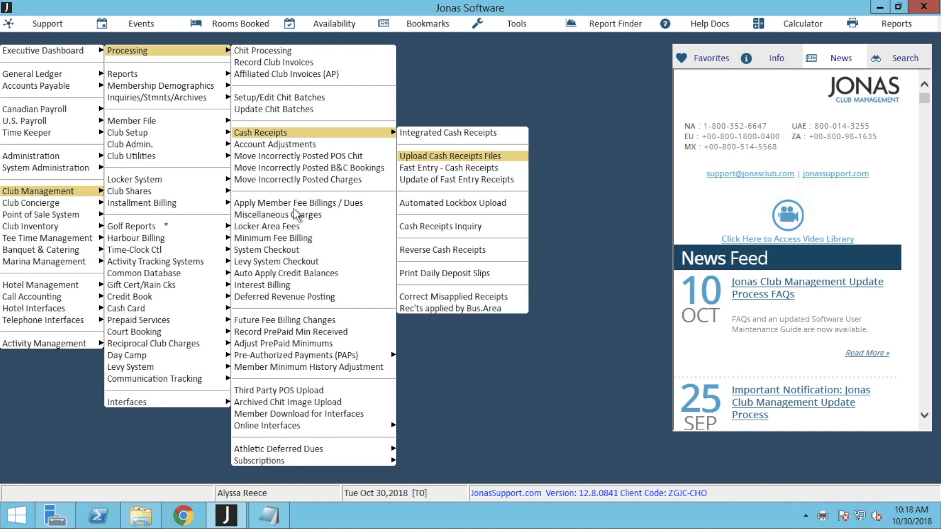
mouse_move(83, 195)
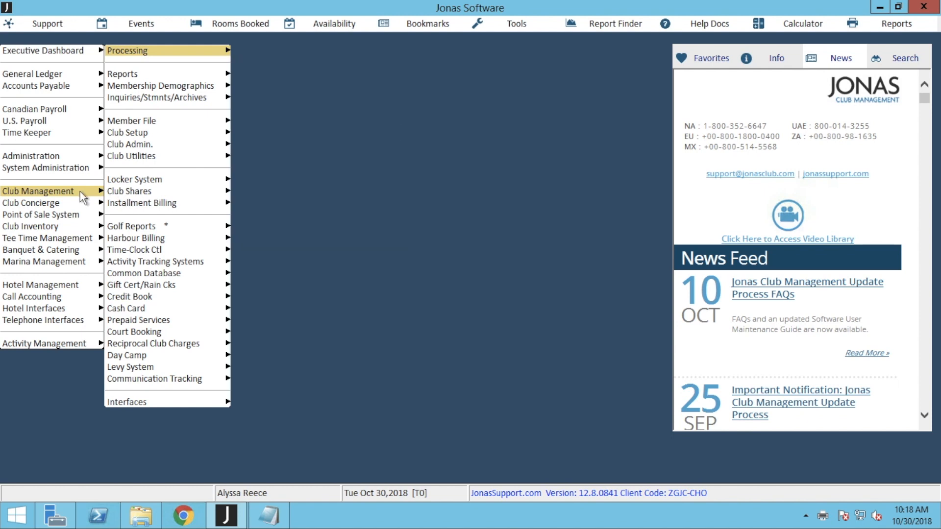
mouse_move(170, 57)
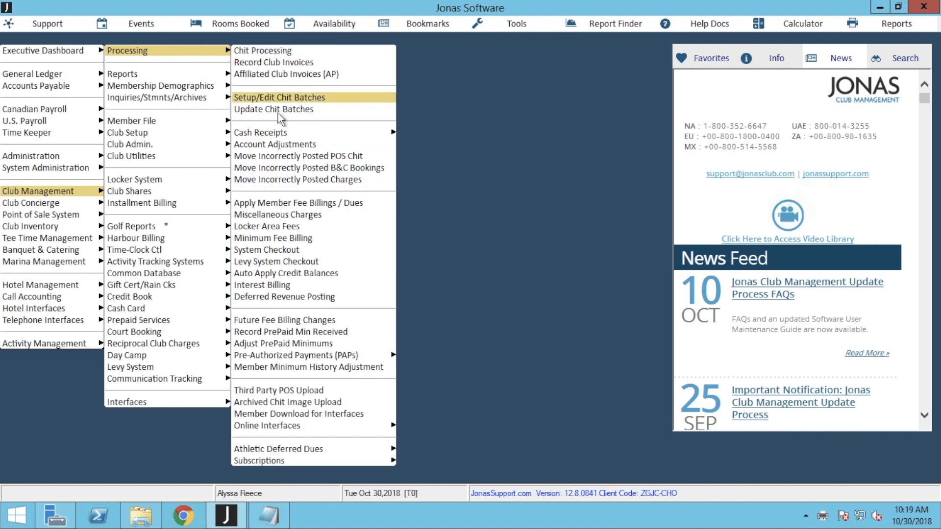
mouse_move(274, 134)
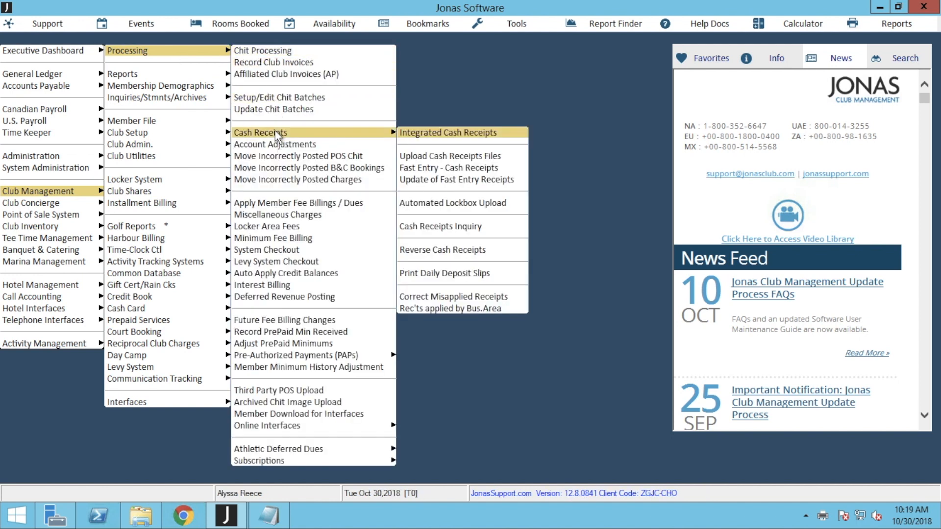
mouse_move(459, 171)
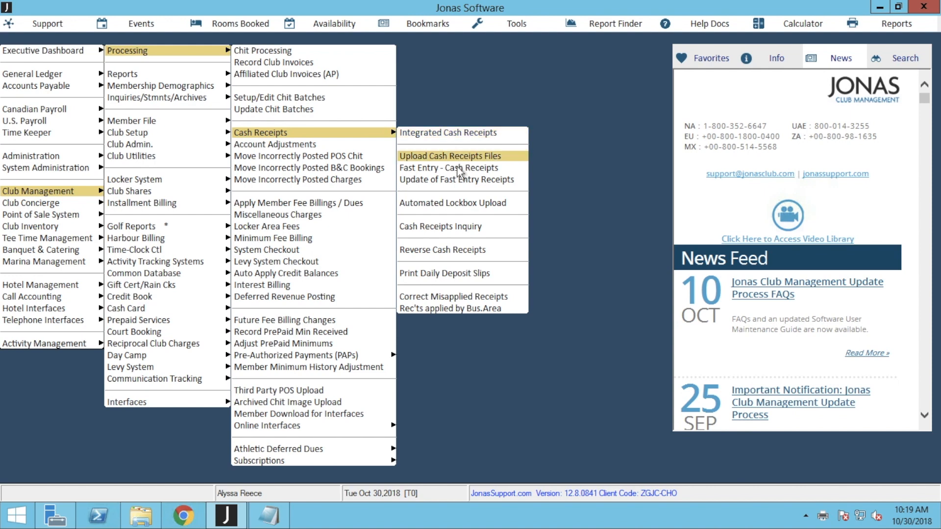
mouse_move(459, 186)
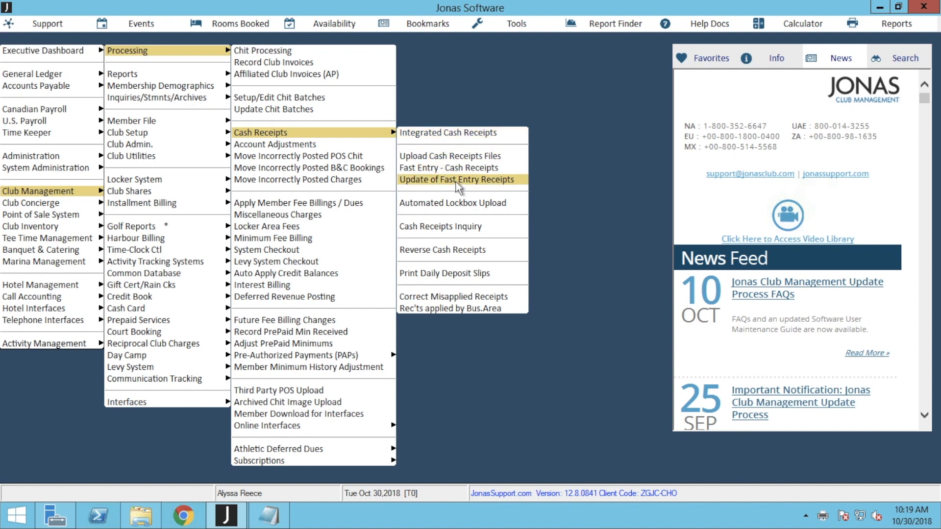
- Bring up the Update Fast Entry of Cash Receipts form
left_click(457, 179)
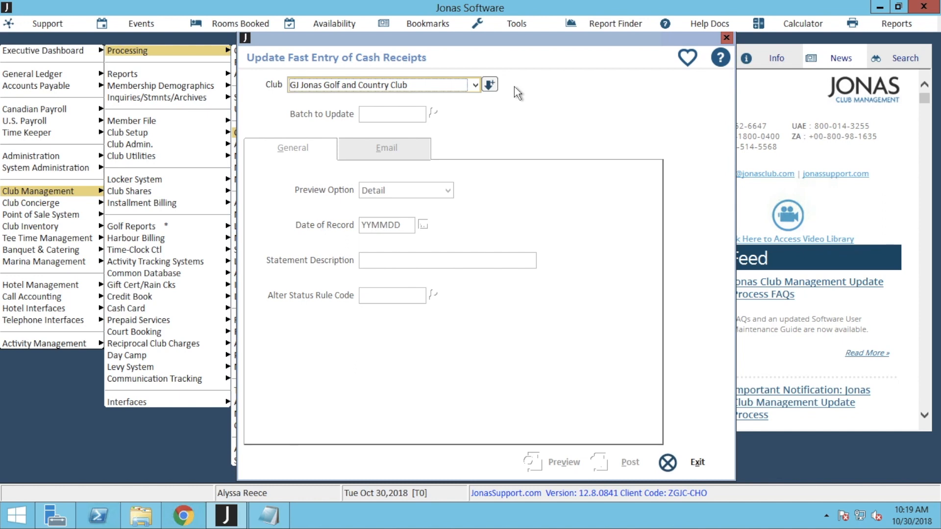
- Bring up the Cash Receipts Batch list to pick batch 103018
left_click(489, 84)
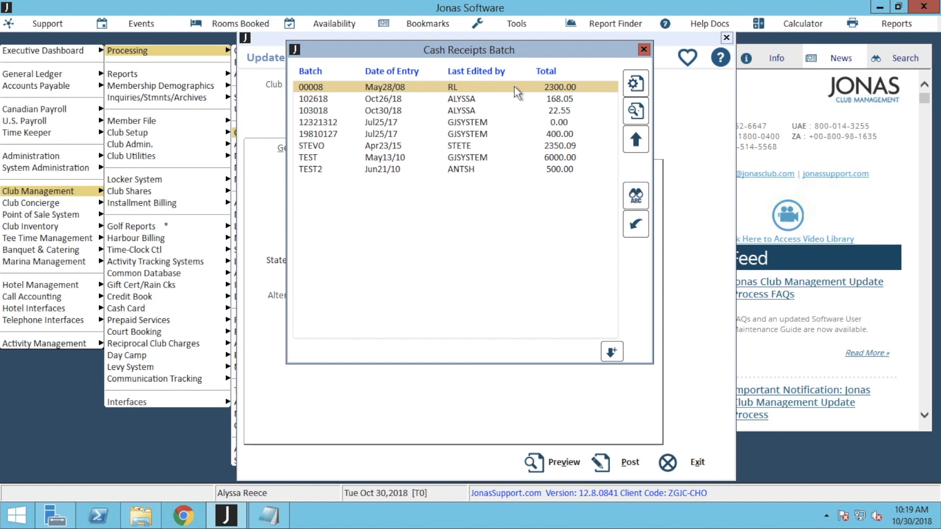
mouse_move(488, 113)
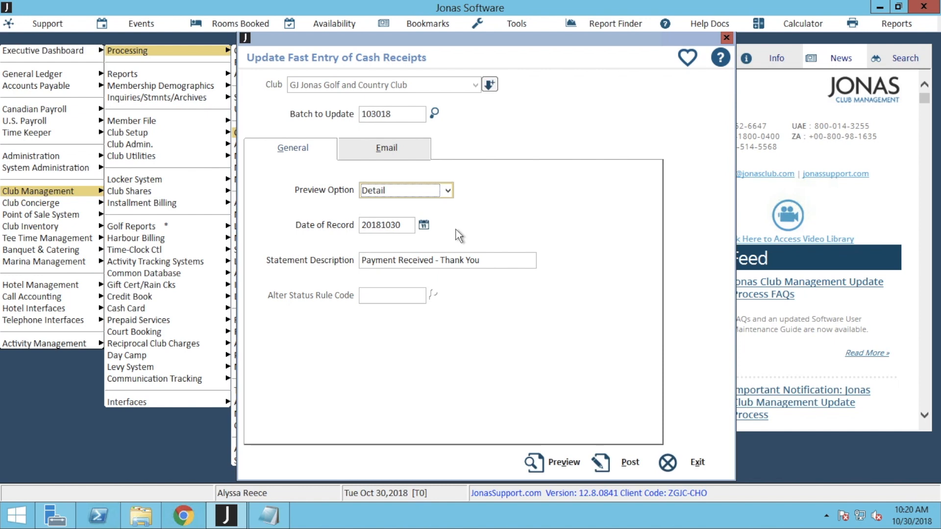
mouse_move(423, 224)
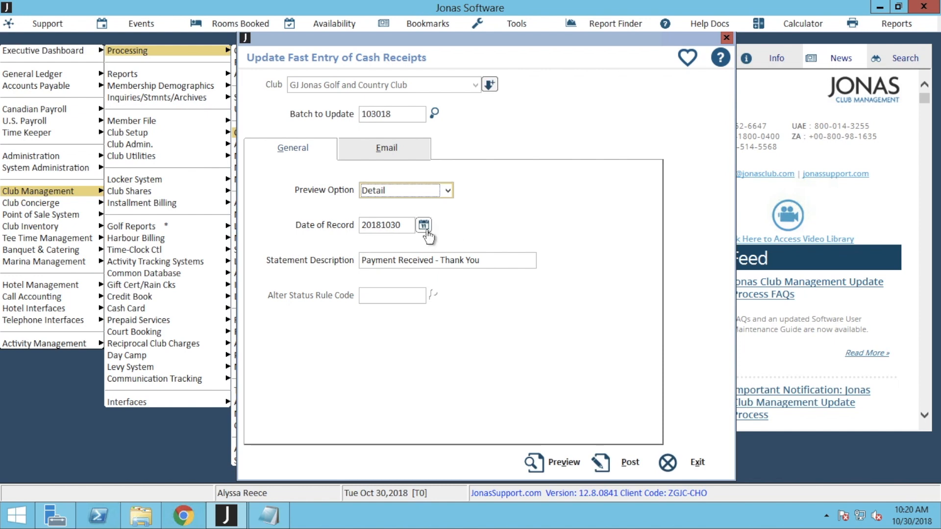
mouse_move(465, 244)
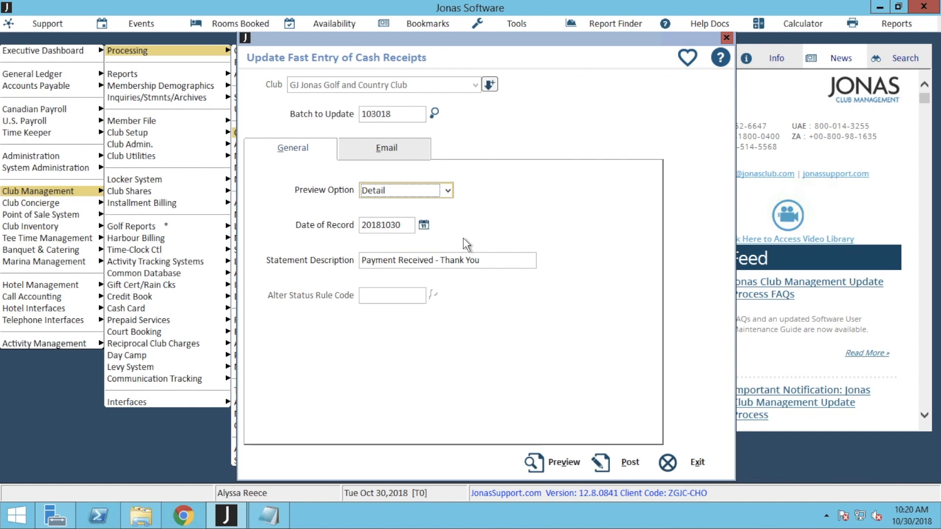
mouse_move(555, 264)
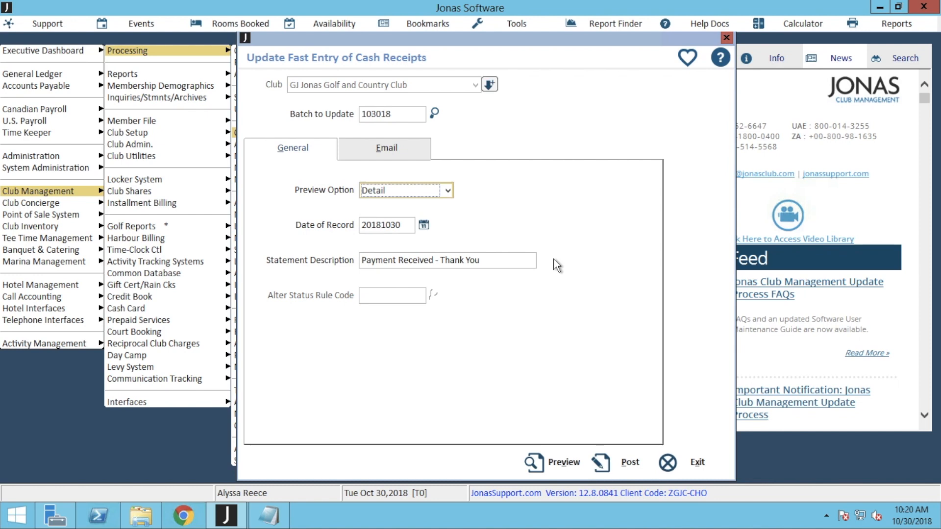
- Replace the statement description with 'Online Payment - Thank You'
triple_click(447, 261)
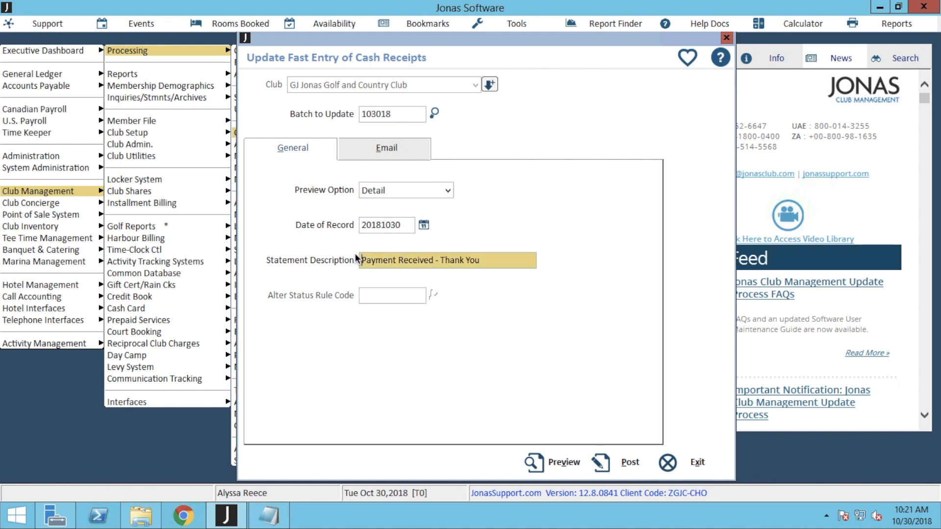
left_click(434, 260)
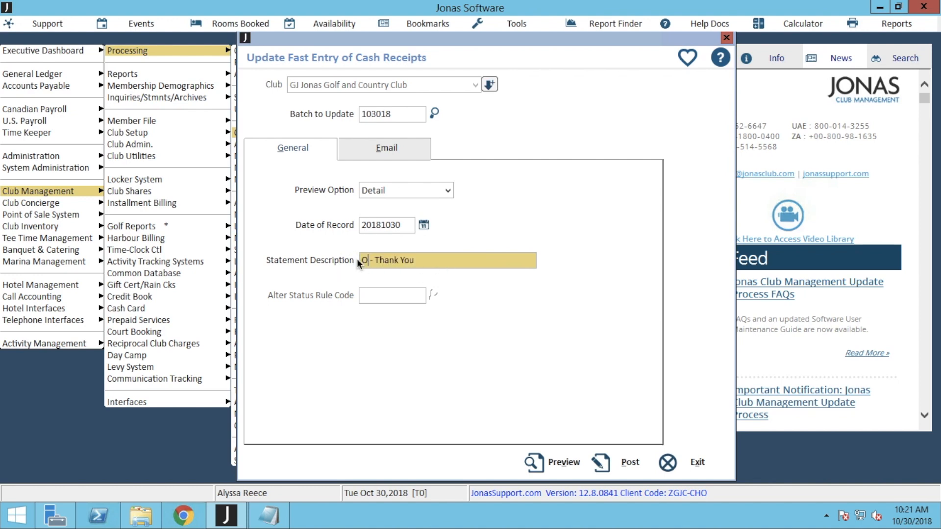
type("nline Payment")
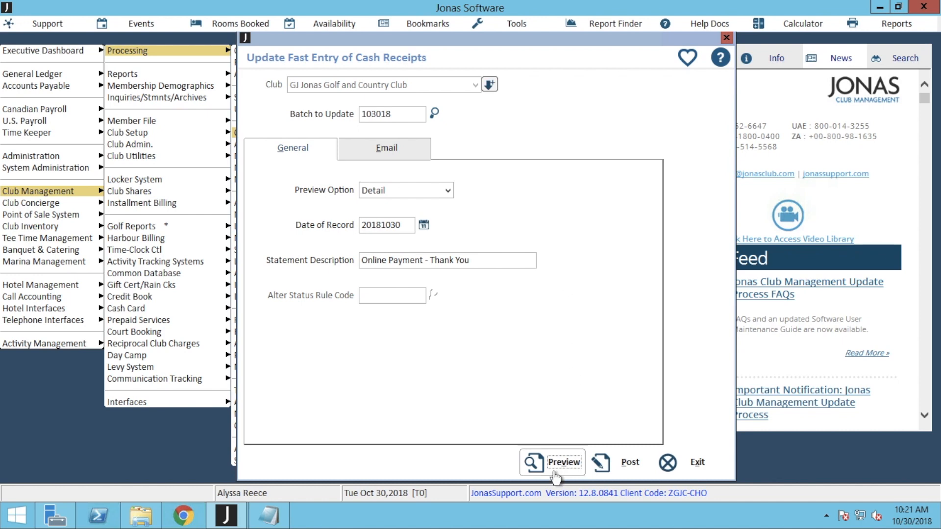
- Preview batch 103018 and view the audit report on screen
left_click(565, 462)
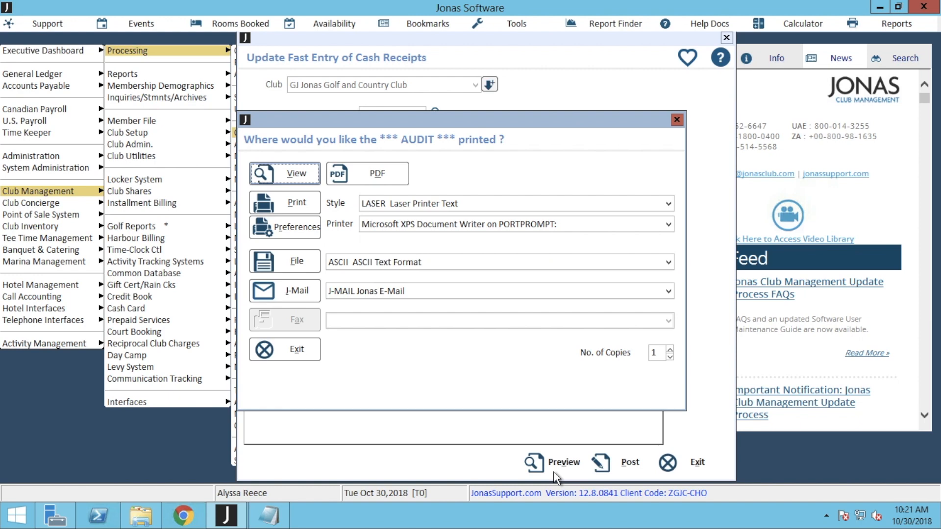
mouse_move(435, 474)
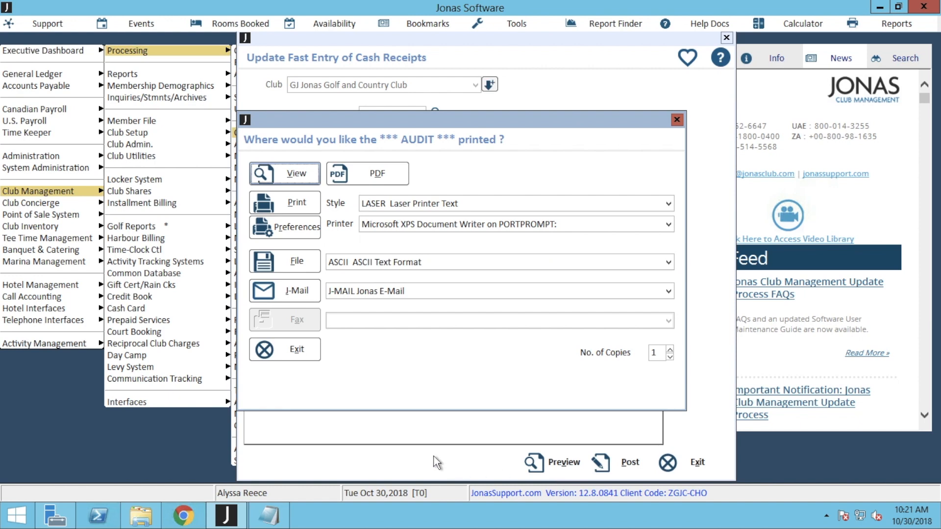
left_click(285, 174)
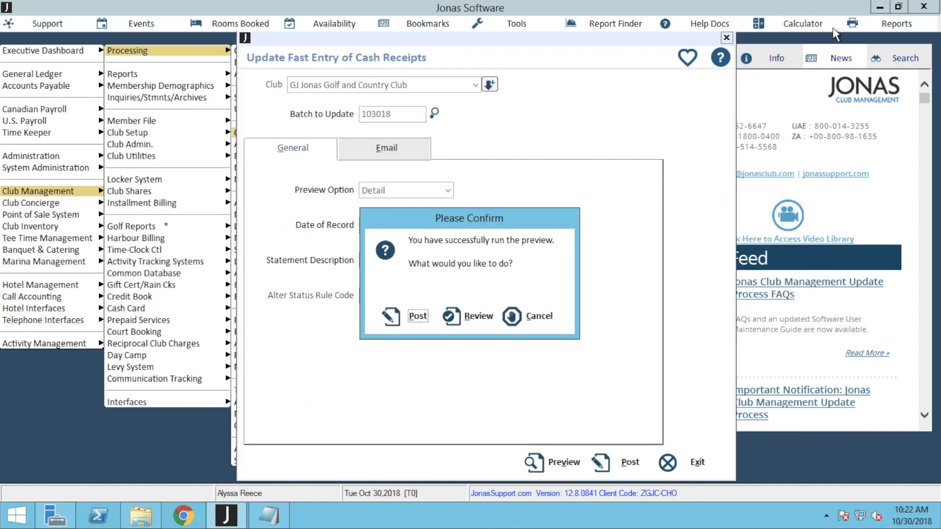
mouse_move(656, 259)
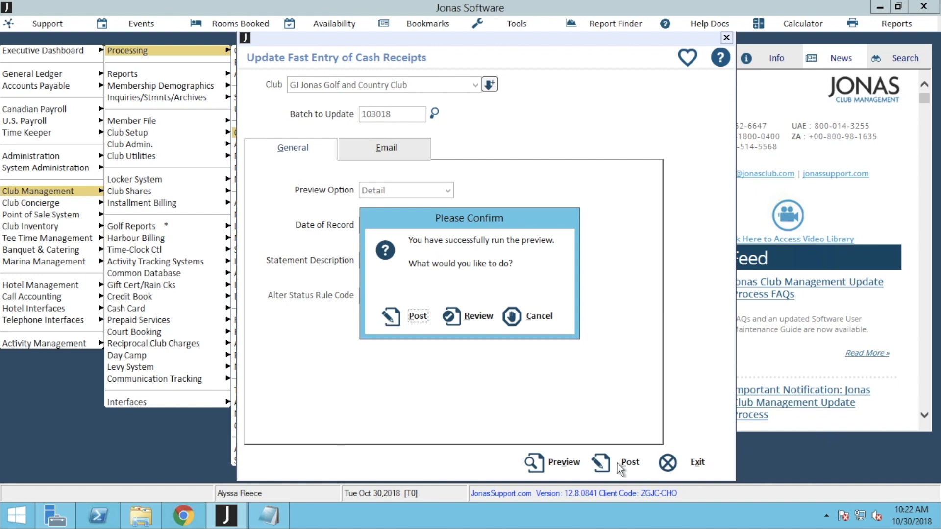
mouse_move(627, 420)
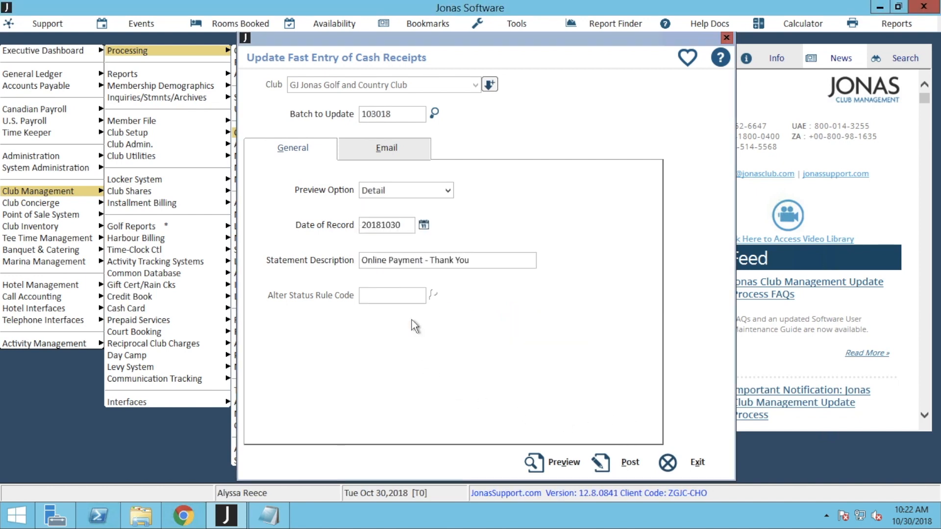
- Post batch 103018 to member accounts, dismissing the report output choices
left_click(563, 463)
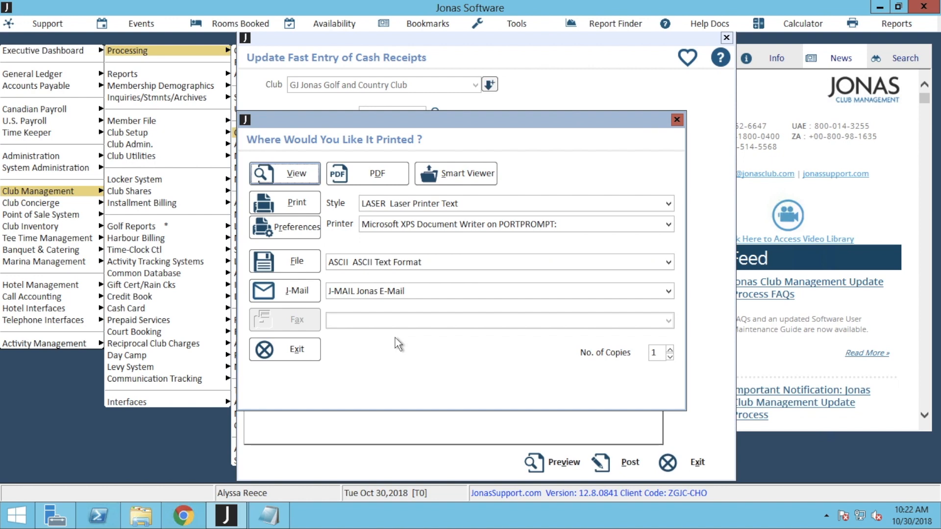
left_click(284, 202)
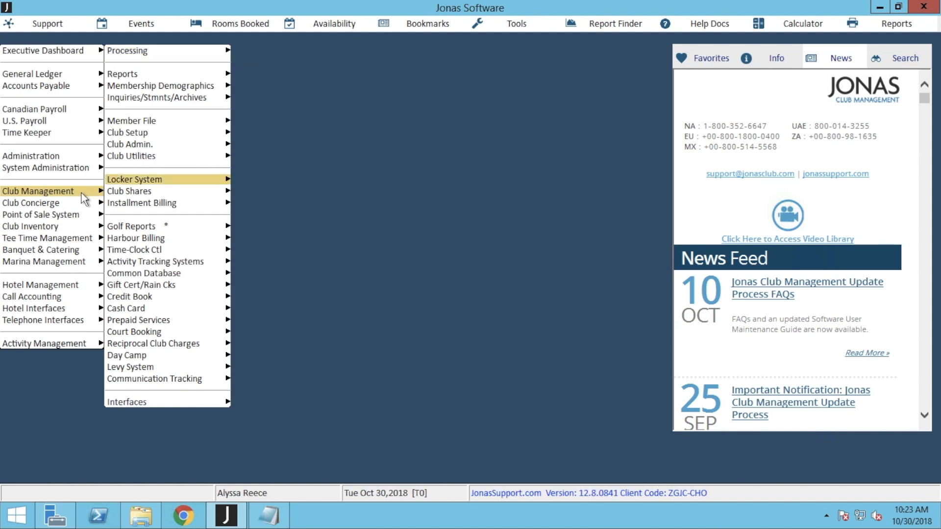
mouse_move(128, 205)
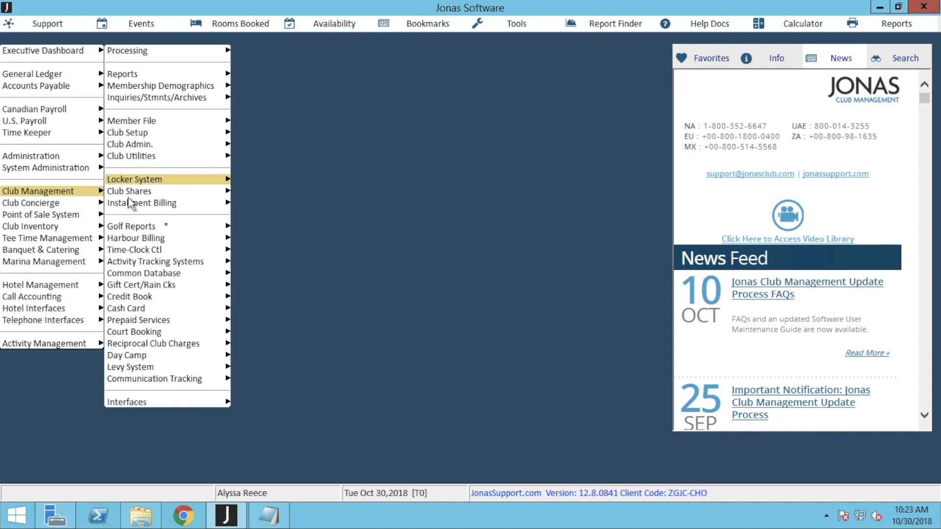
mouse_move(131, 121)
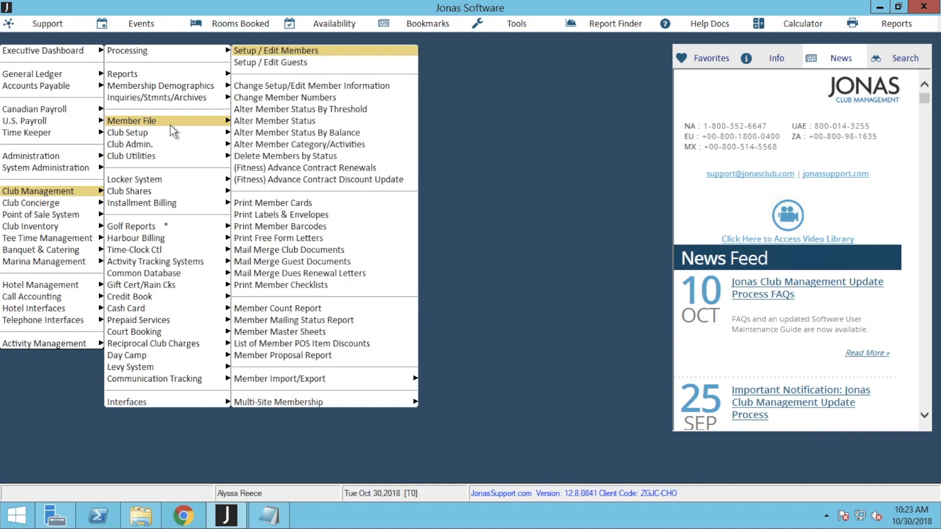
mouse_move(303, 75)
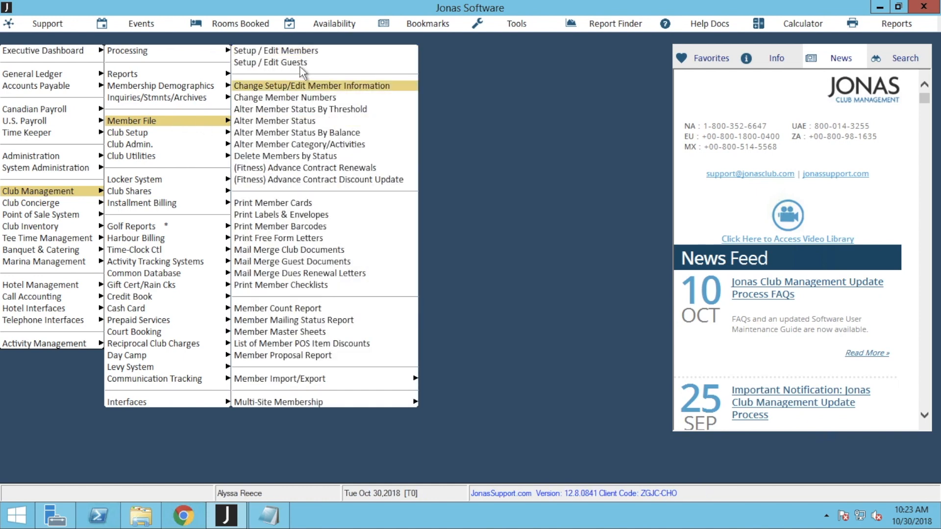
left_click(278, 51)
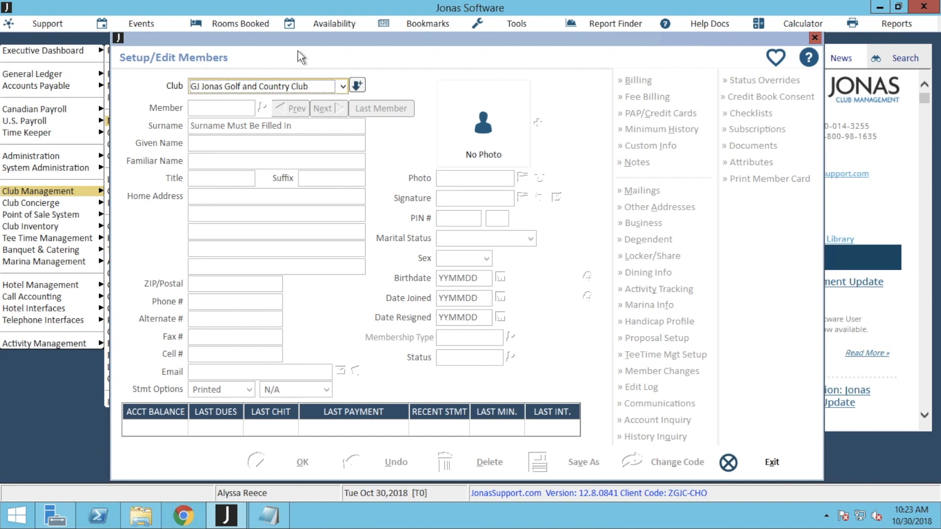
left_click(373, 108)
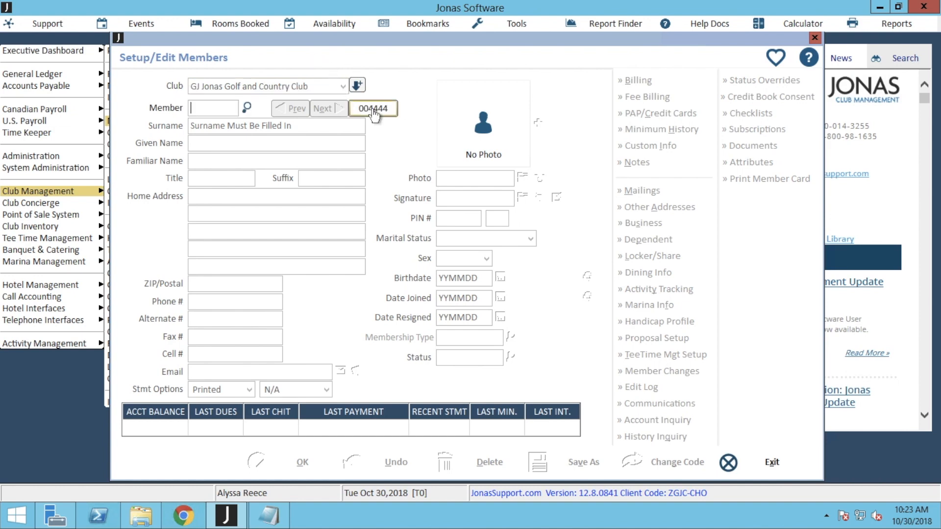
left_click(372, 108)
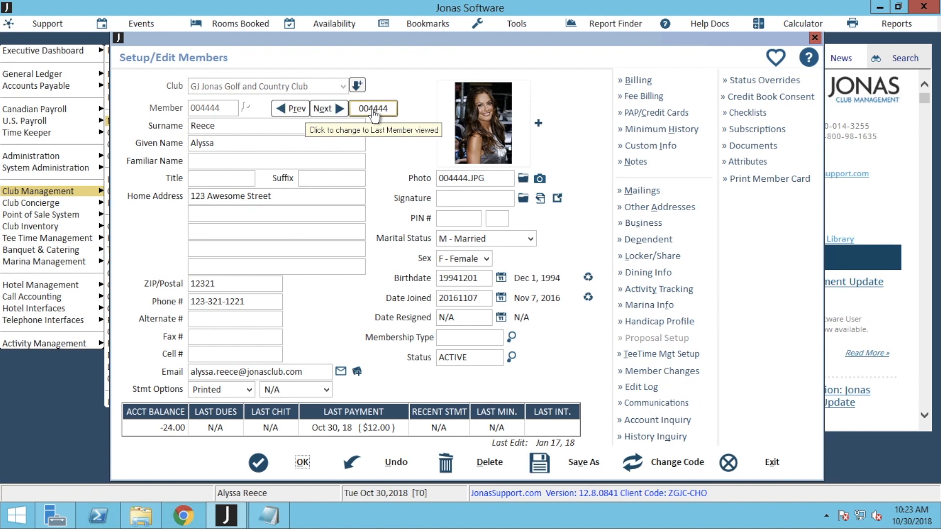